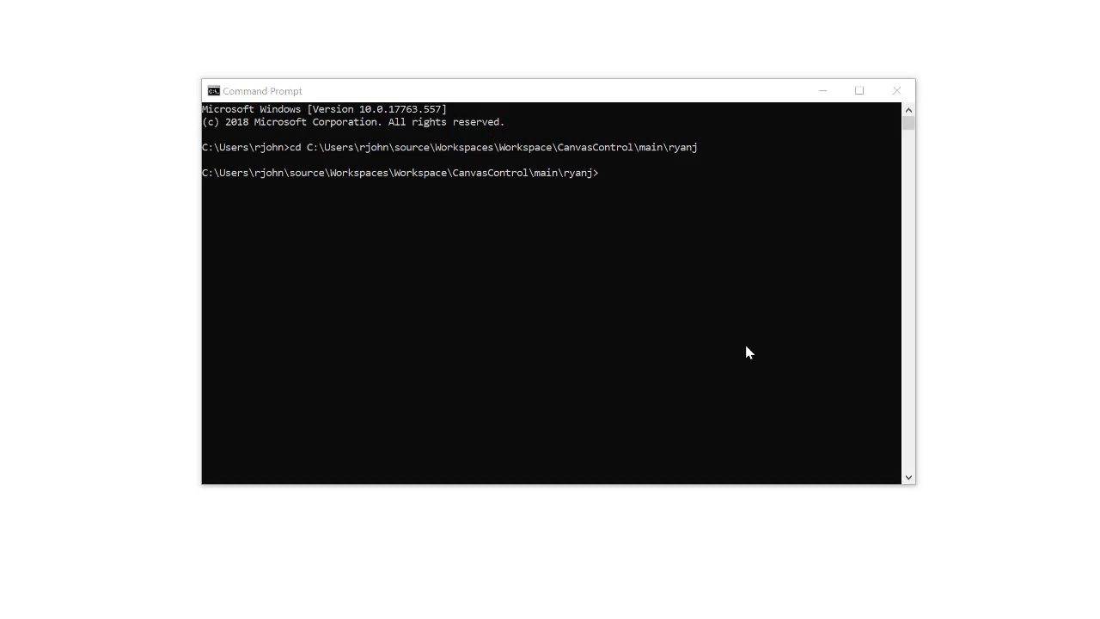
Generate the angular-gojs Angular project with ng new, then start an npm install command
text(ng new angular-gojs)
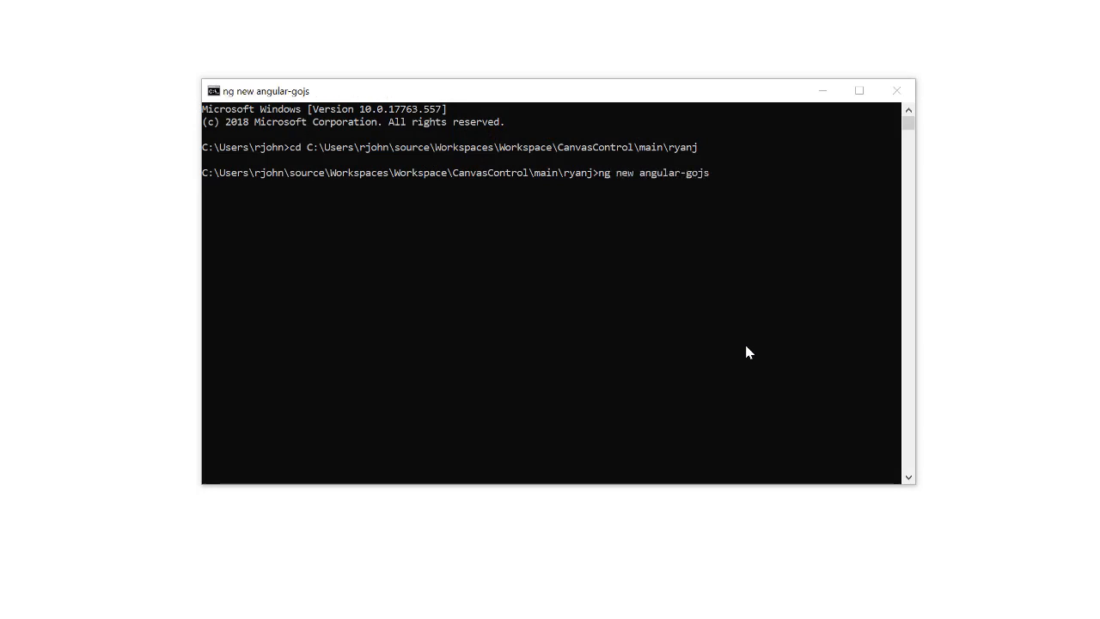
key(enter)
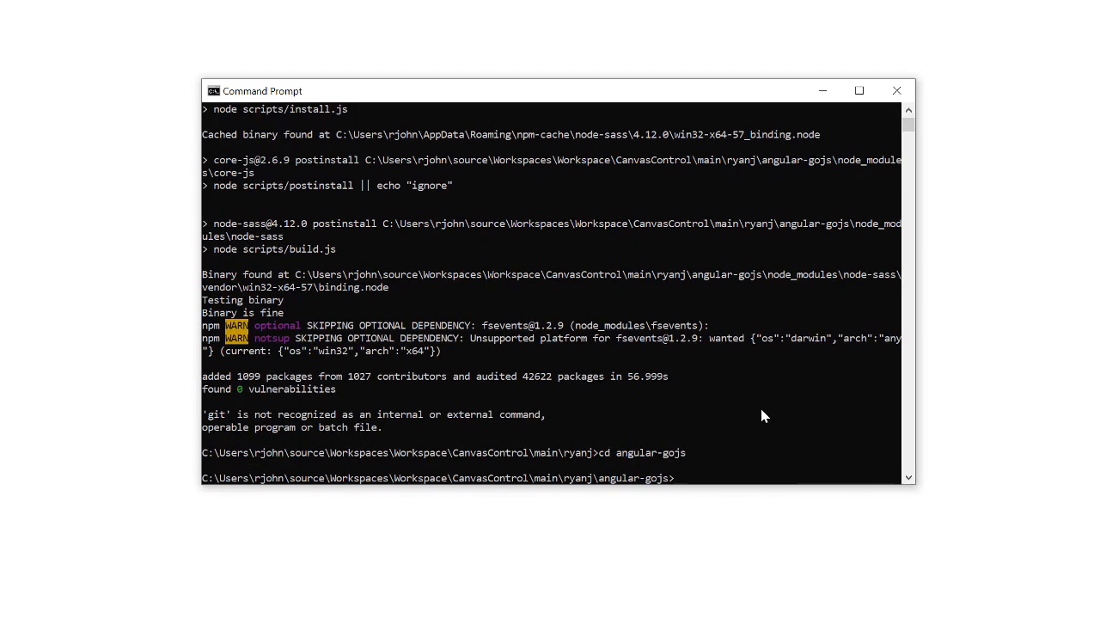
text(npm i g)
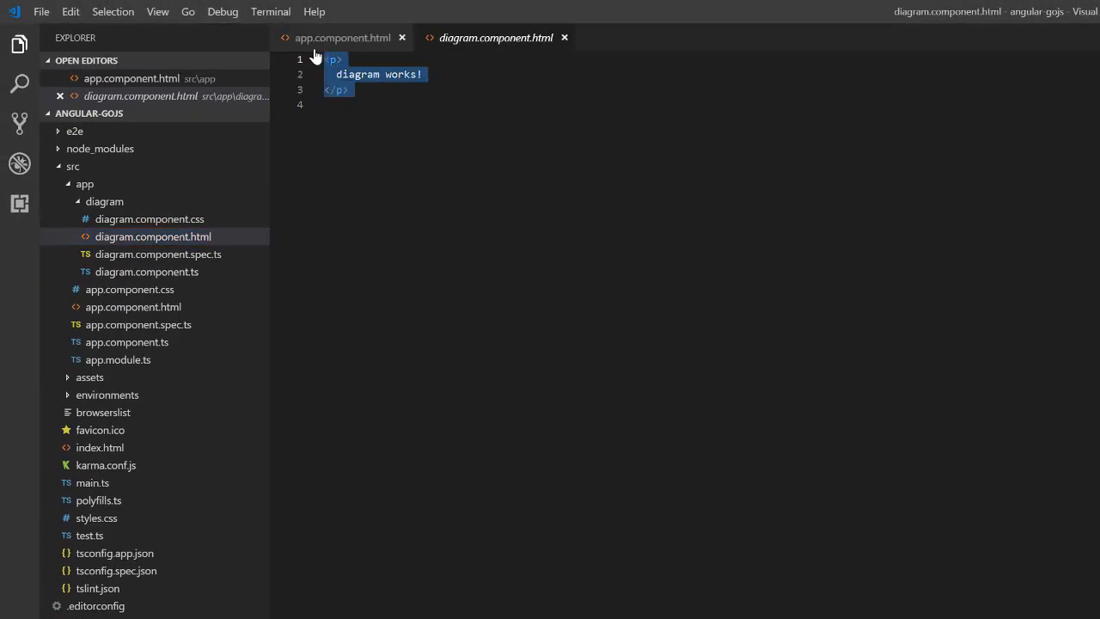
Set diagram.component.html to <div id='myDiagramDiv'></div> and app.component.html to <app-diagram></app-diagram>
text(<div id='myDiagramDiv'></div>)
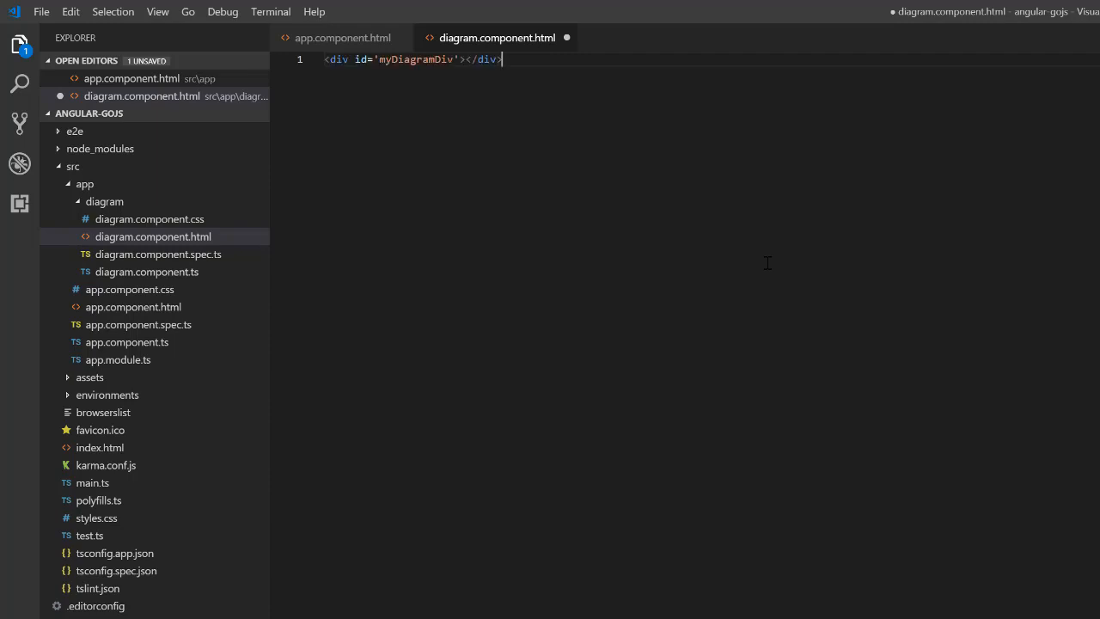
key(ctrl+s)
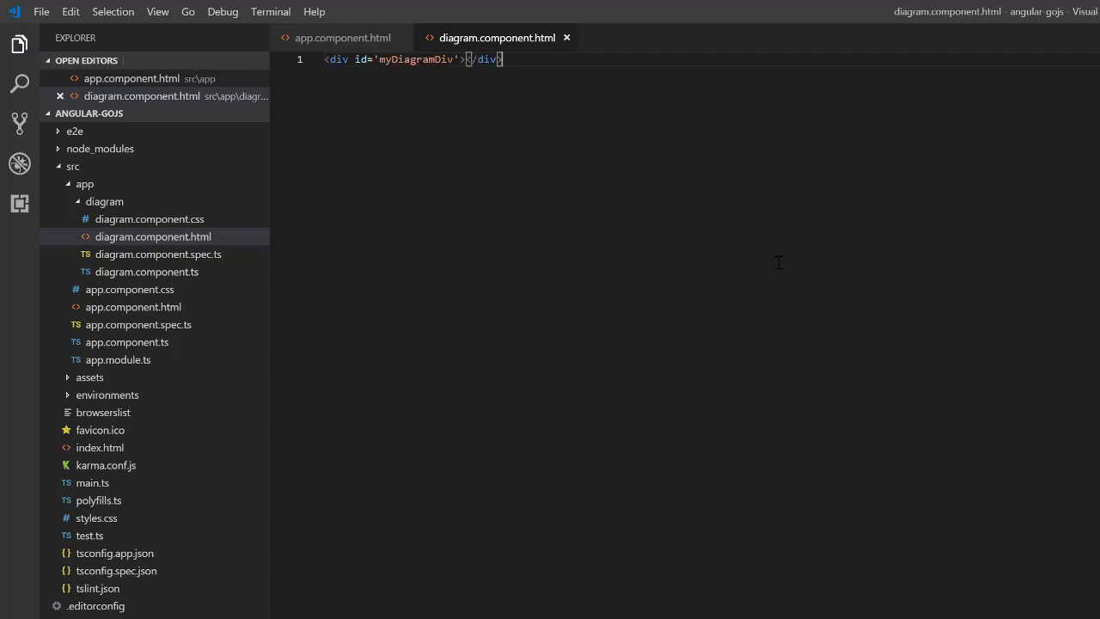
click(149, 219)
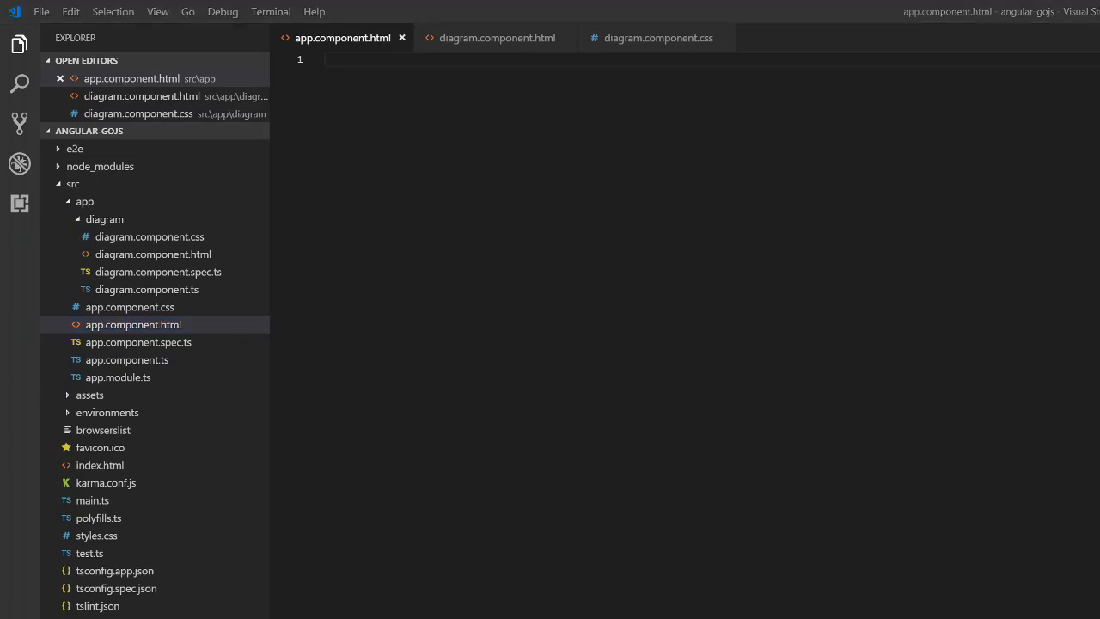
mouse_move(582, 398)
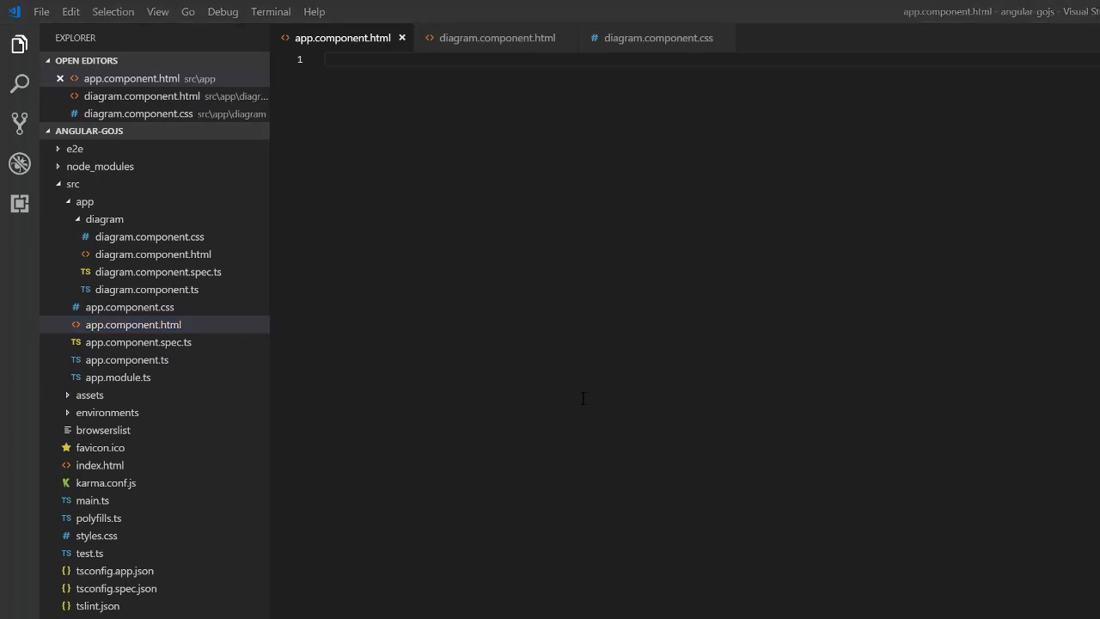
text(<app-diagram)
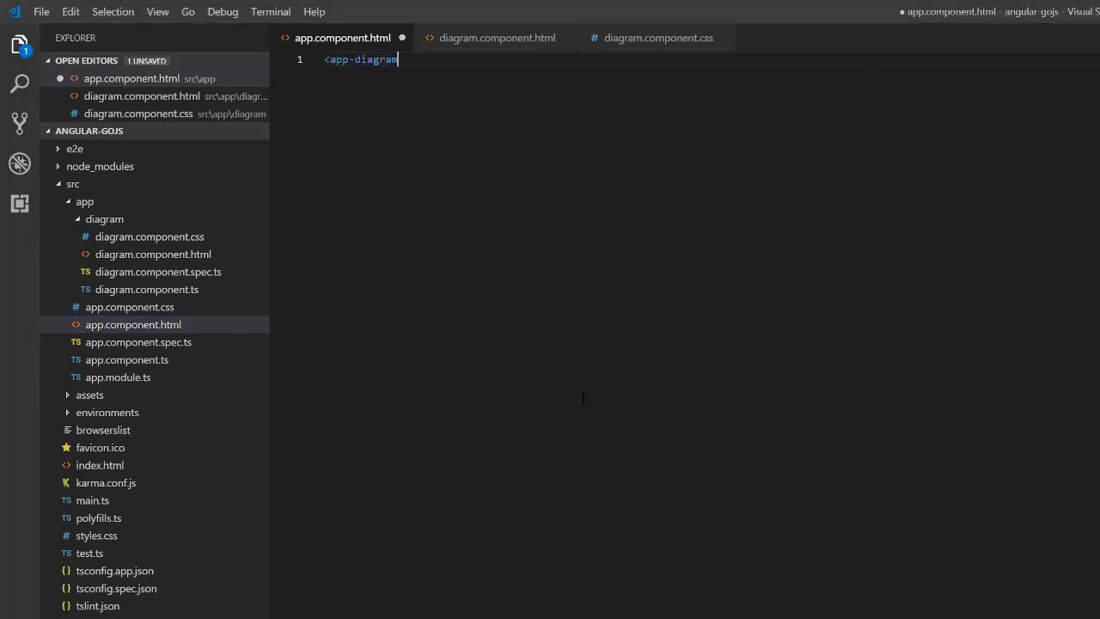
text(></app-diagram>)
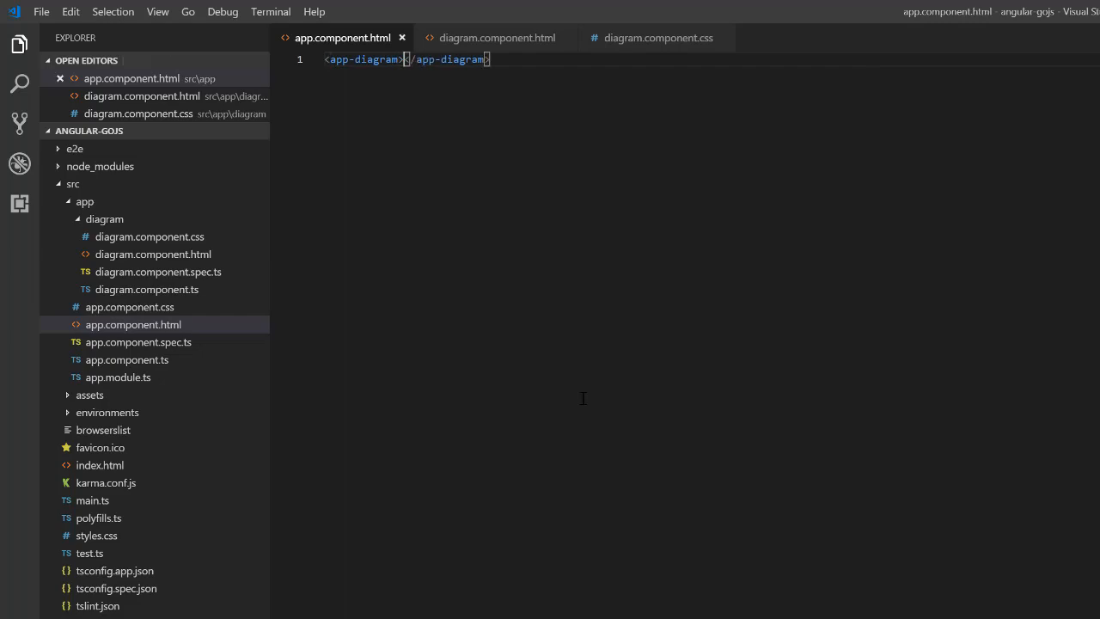
click(146, 288)
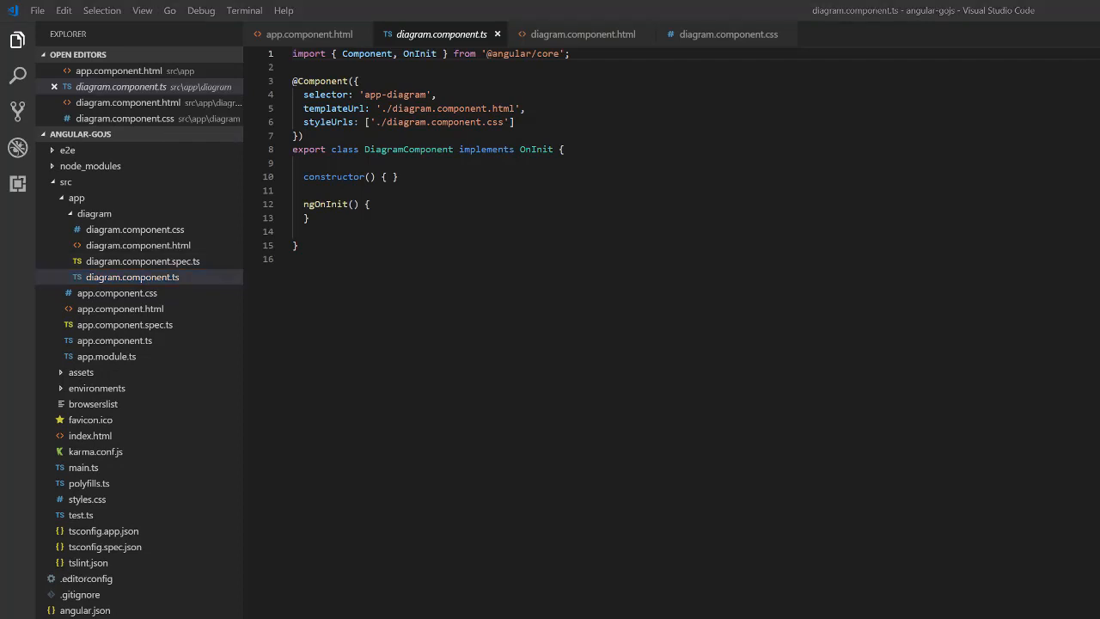
Add the gojs import, $ = go.GraphObject.make, a go.Diagram property and ngAfterViewInit
text(import * as go from 'gojs';)
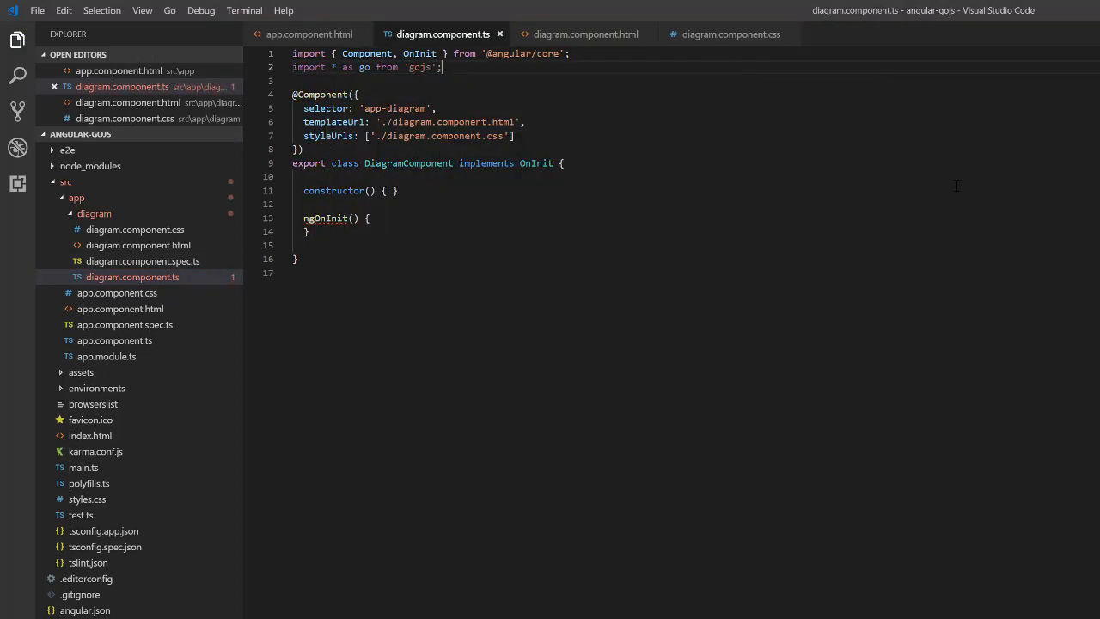
text(const $ = go)
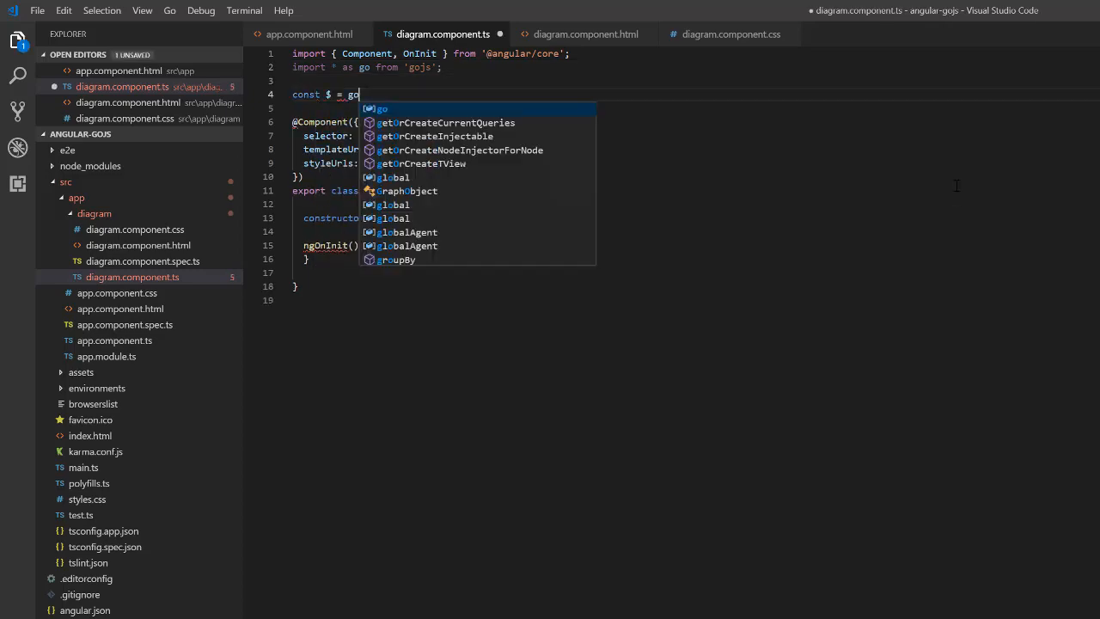
text(.GraphObject)
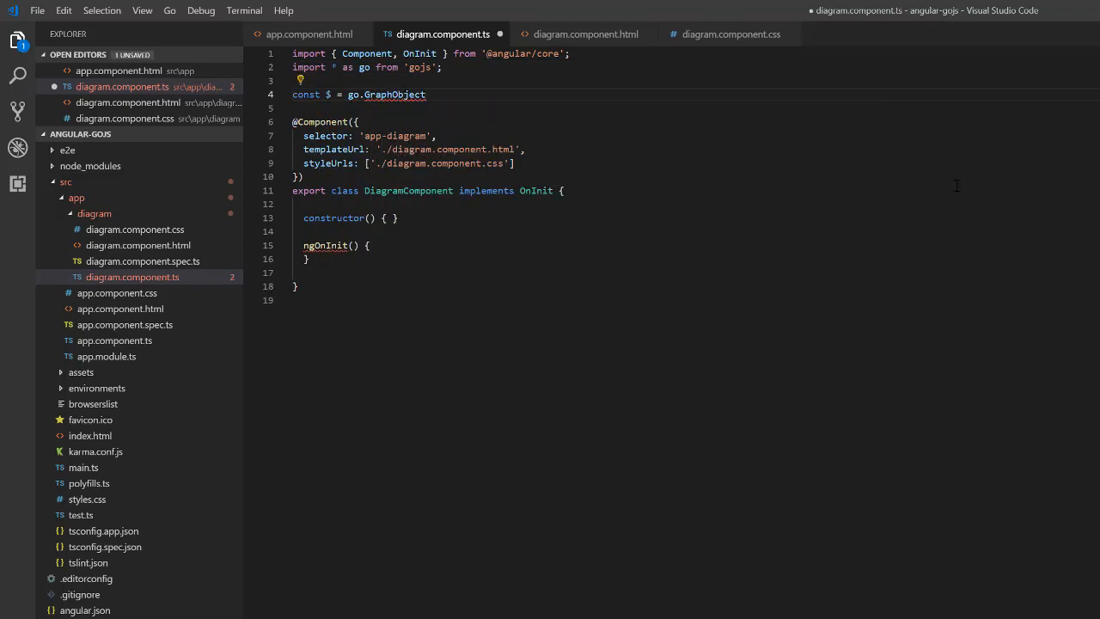
text(.make;)
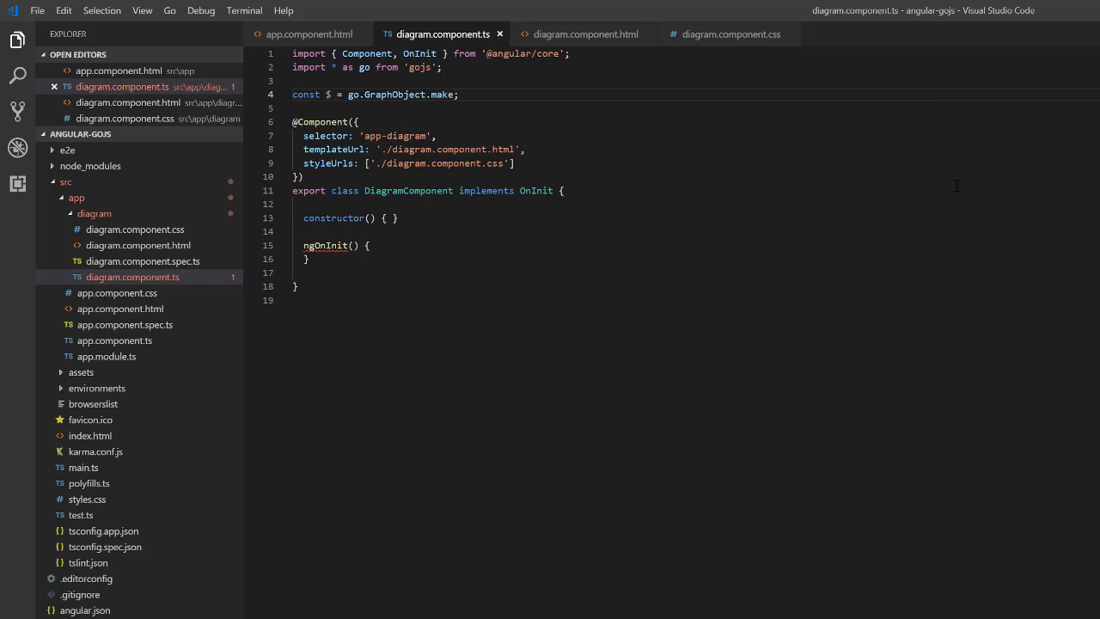
text(public)
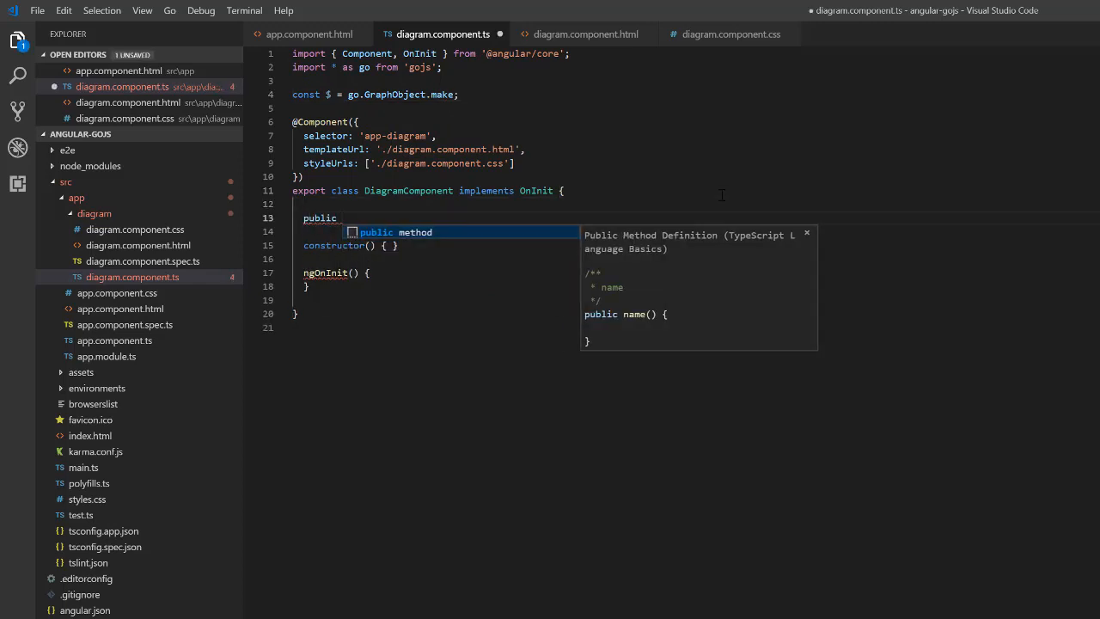
text(diagram: go.Diagram = null;)
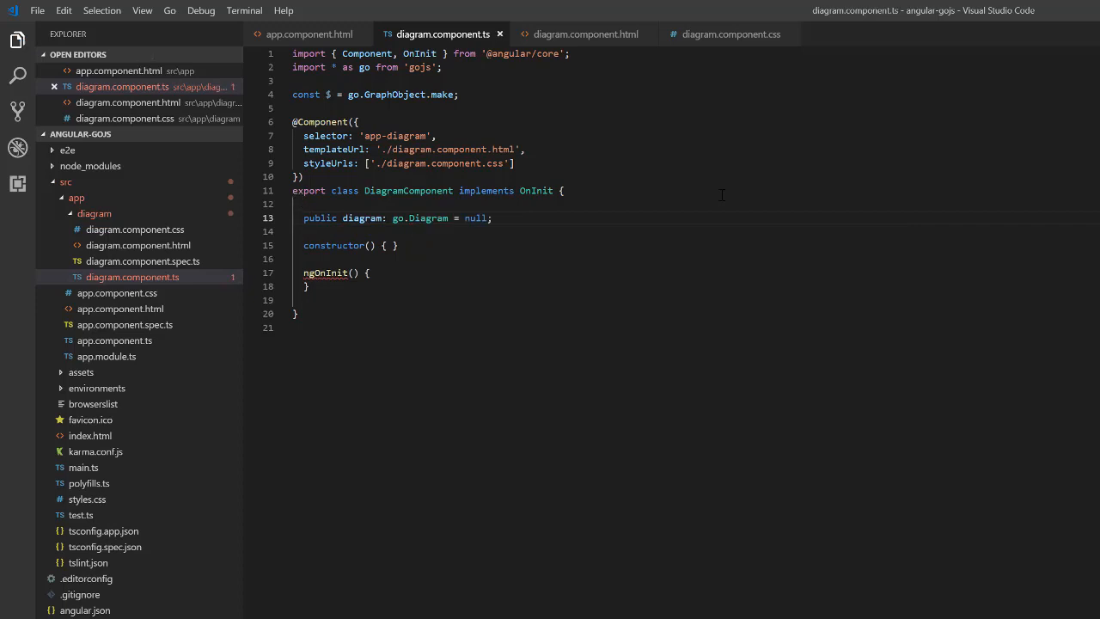
text(public ngAfterViewInit() {)
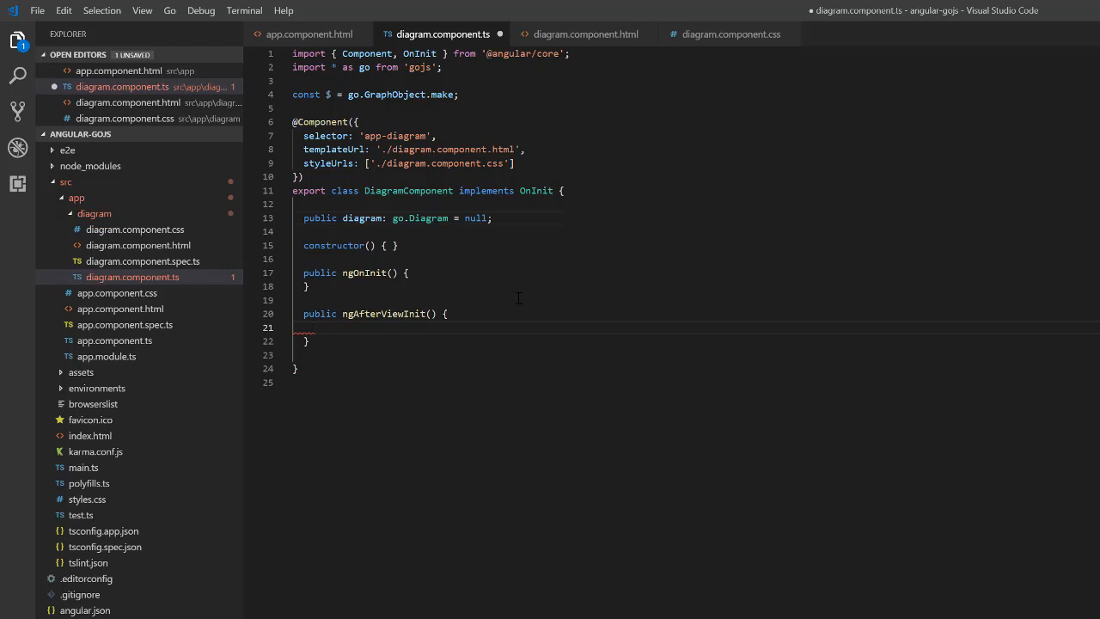
text(this.dia)
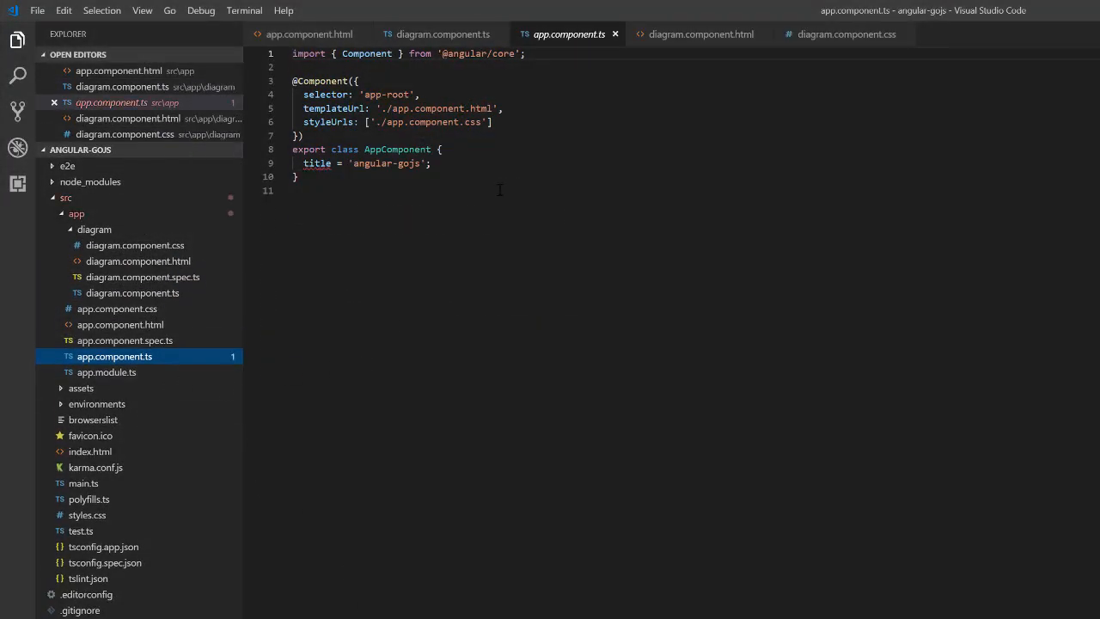
text(public model: go.Tre)
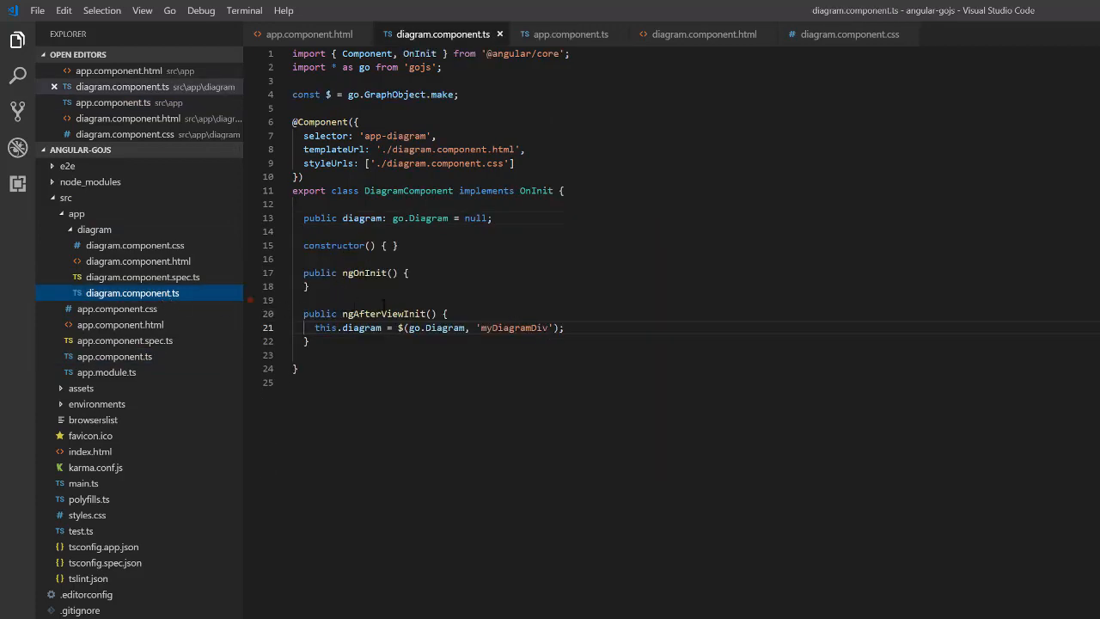
text(@Input())
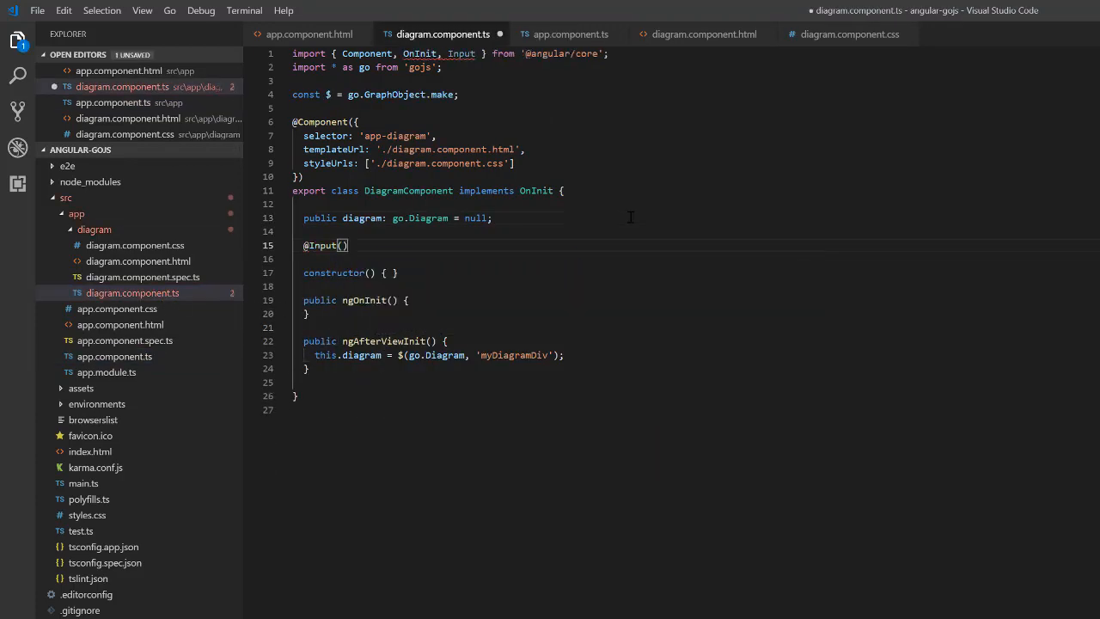
text(public model: go.Model;)
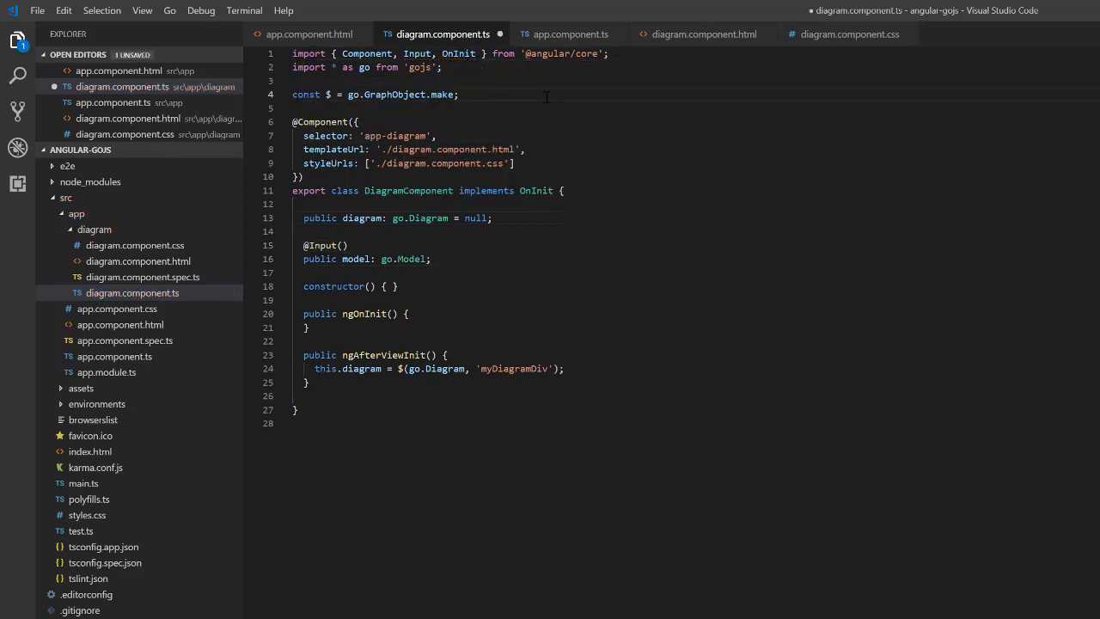
key(ctrl+s)
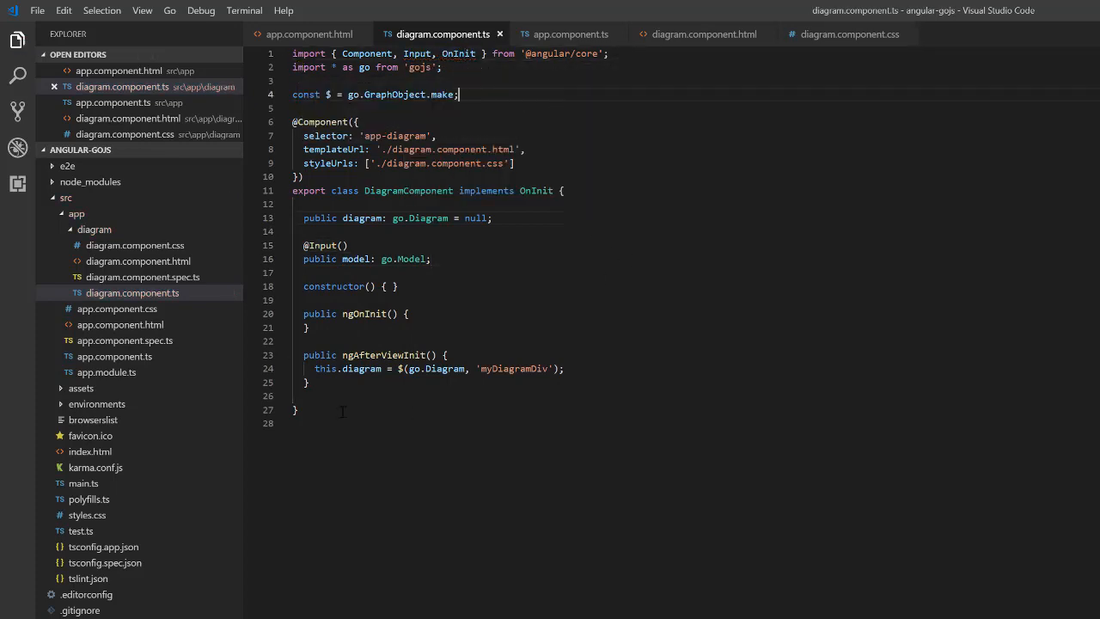
Bind [model]='model' on app-diagram and set this.diagram.model = this.model in ngAfterViewInit
click(120, 324)
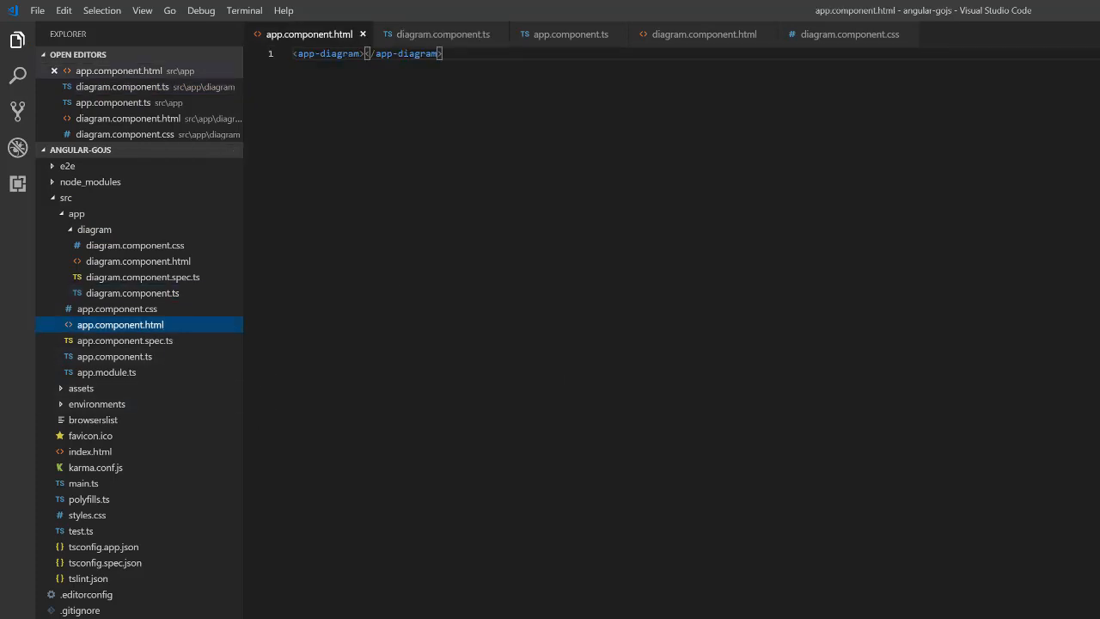
text([])
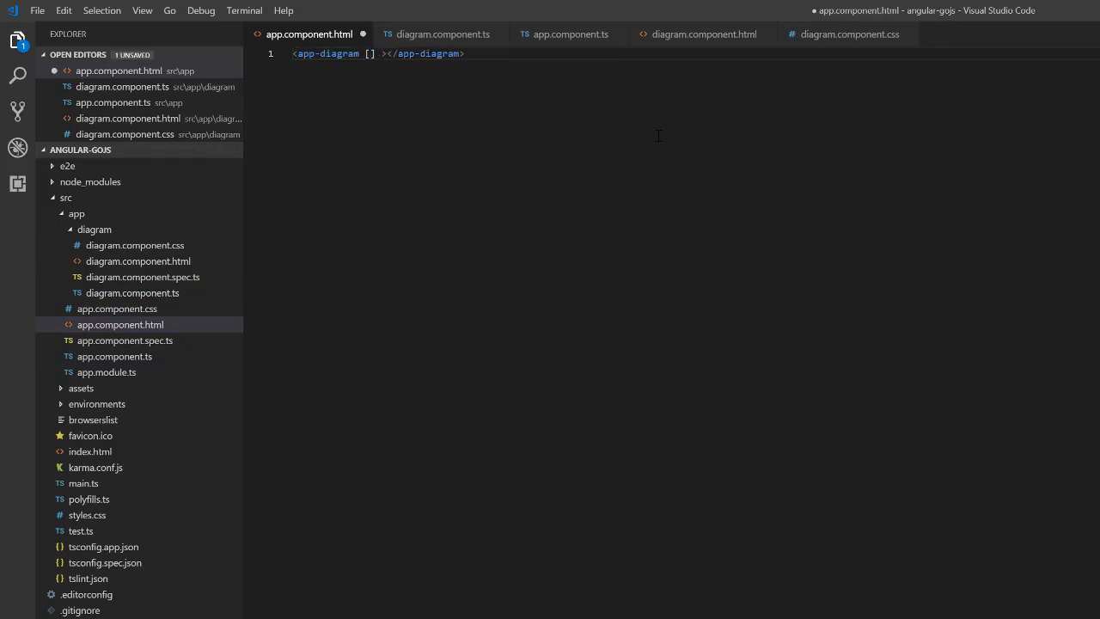
text([model]='model')
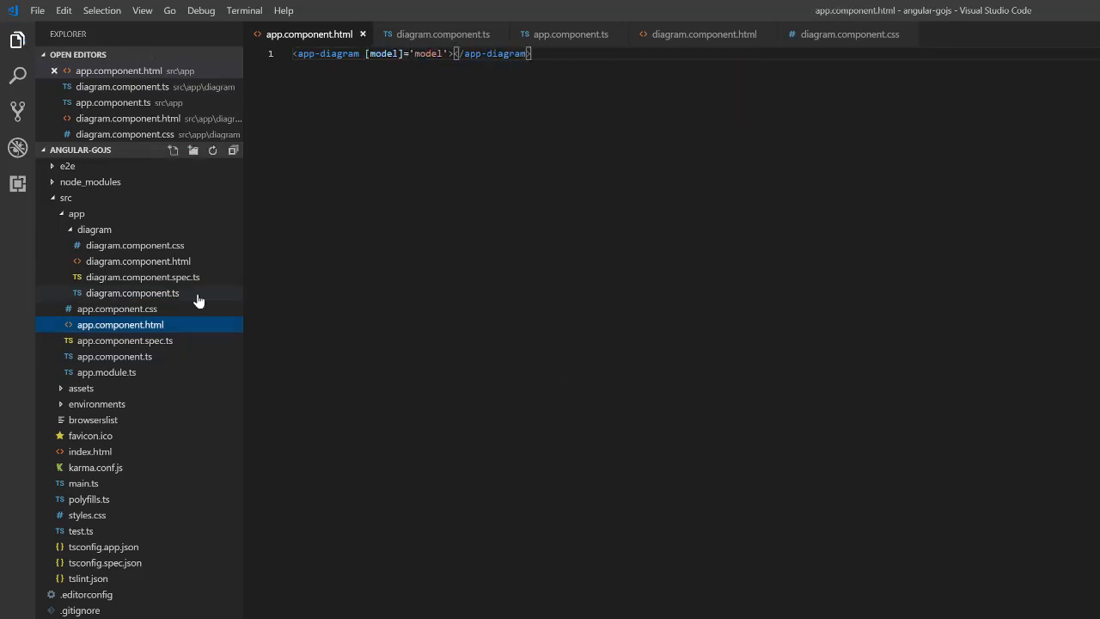
click(133, 292)
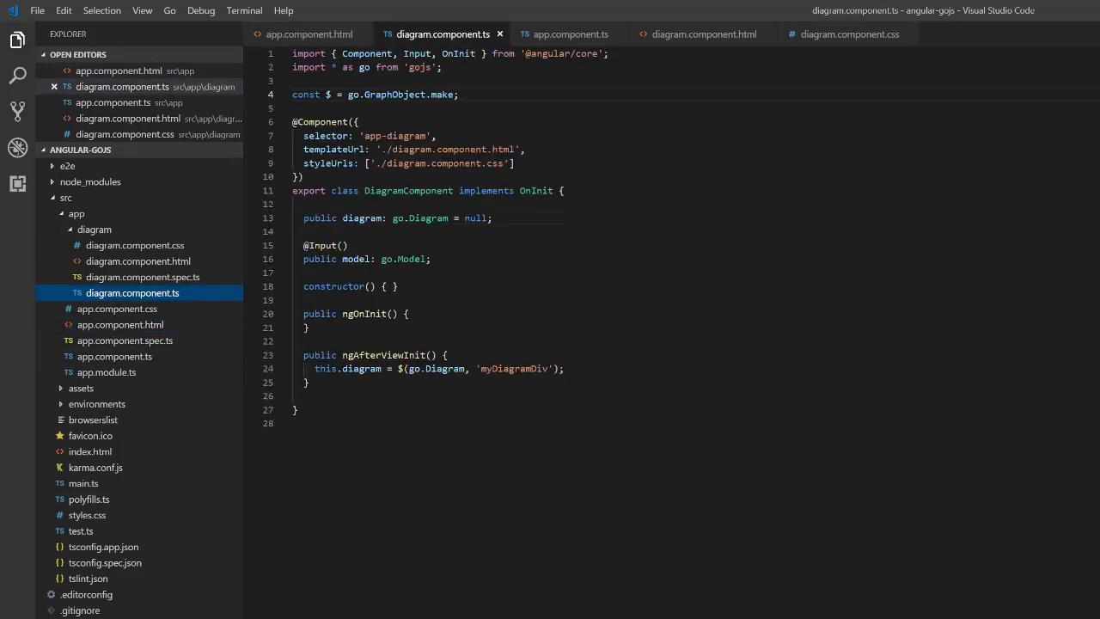
text(t)
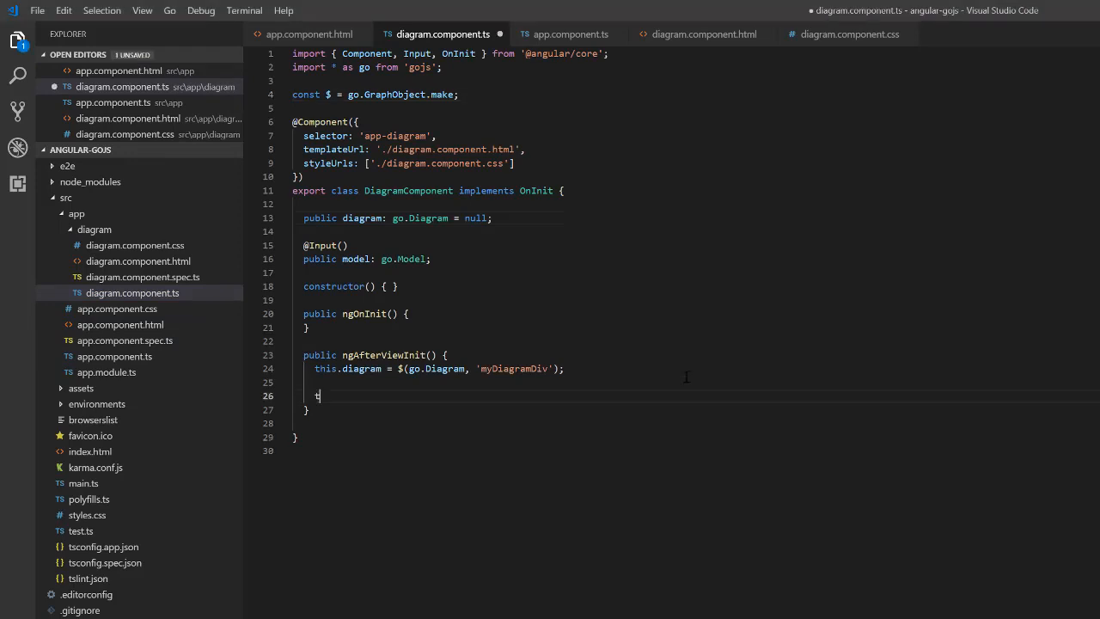
text(his.diagram.model = this.m)
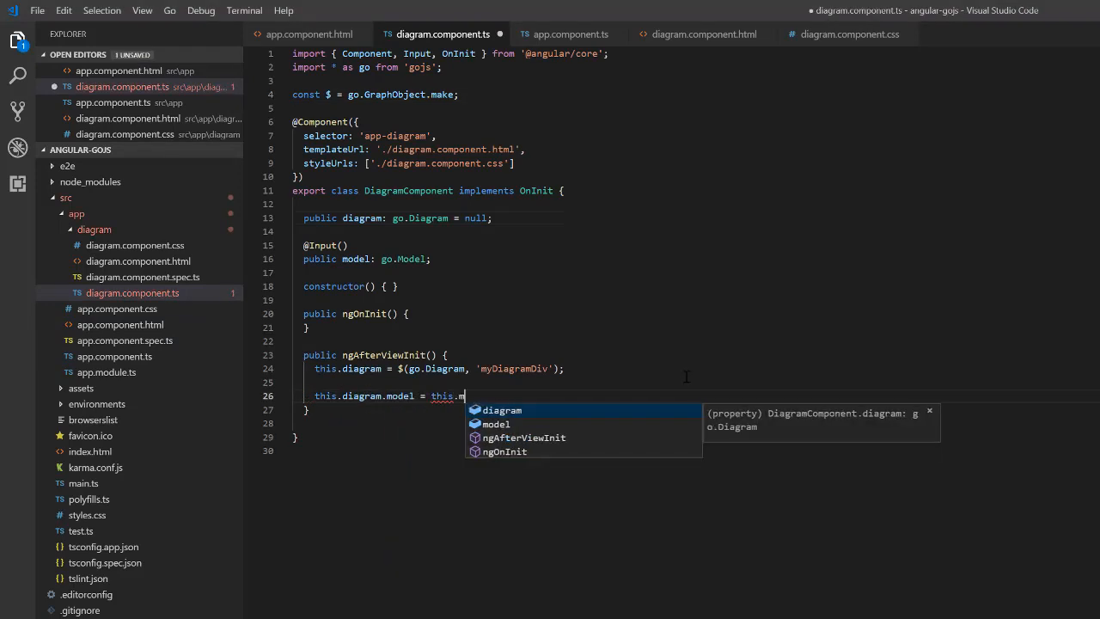
text(odel;)
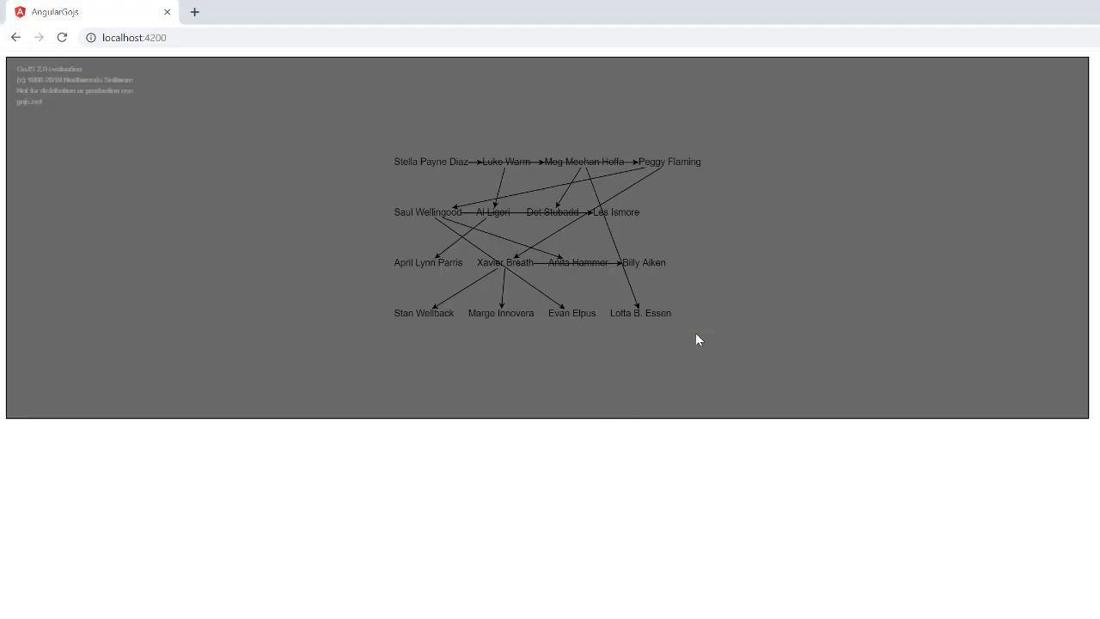
Reload localhost:4200 in Chrome and inspect the org chart of employee cards with photos
drag(572, 312, 553, 370)
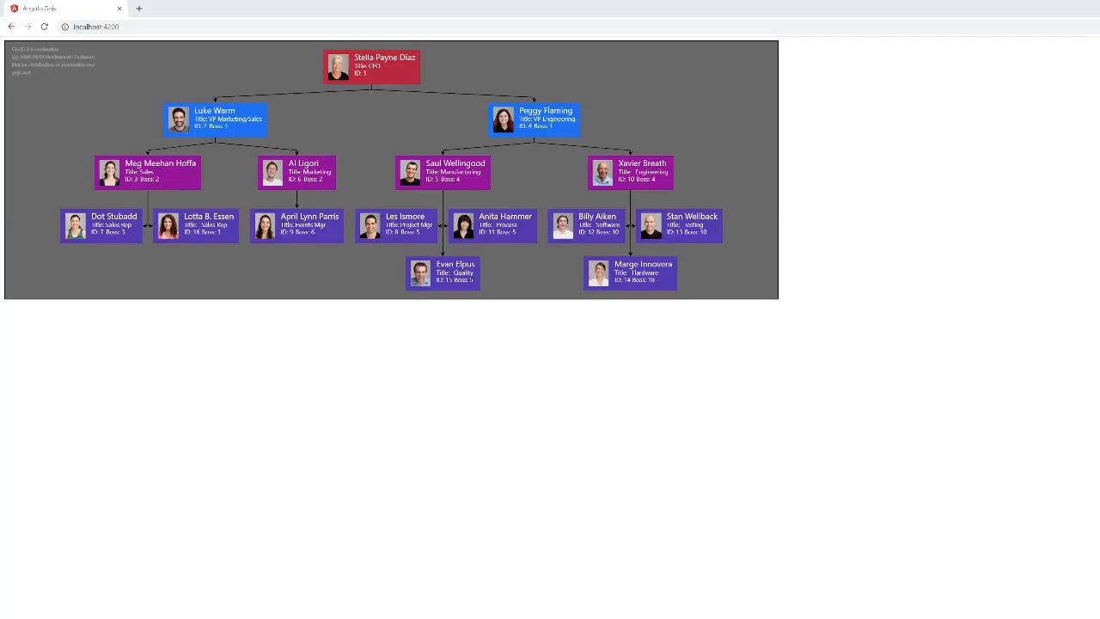
mouse_move(300, 339)
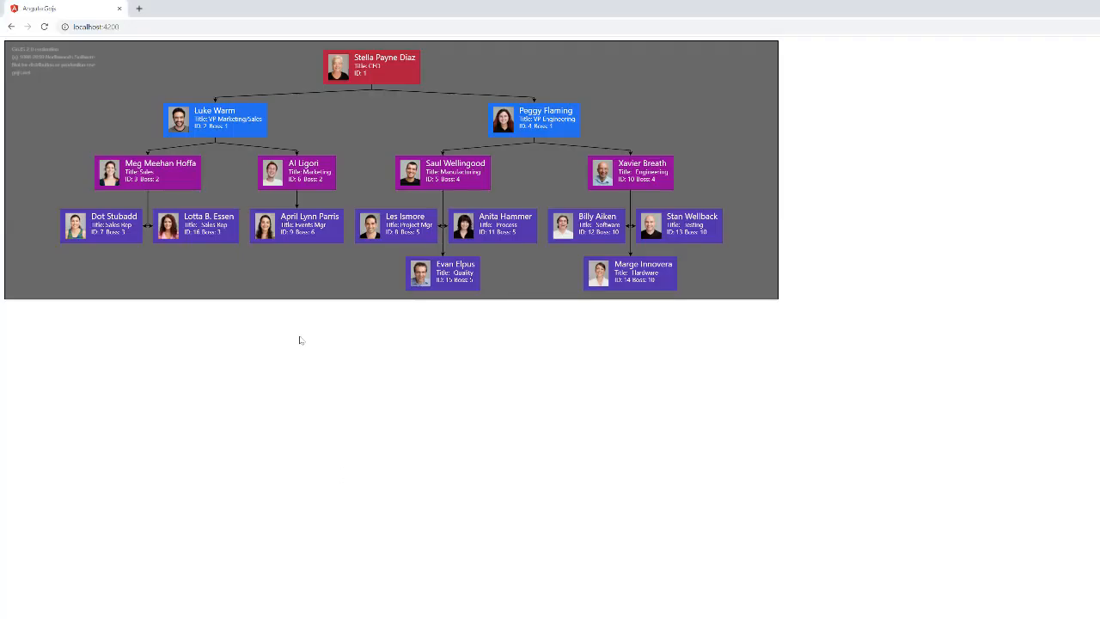
click(329, 170)
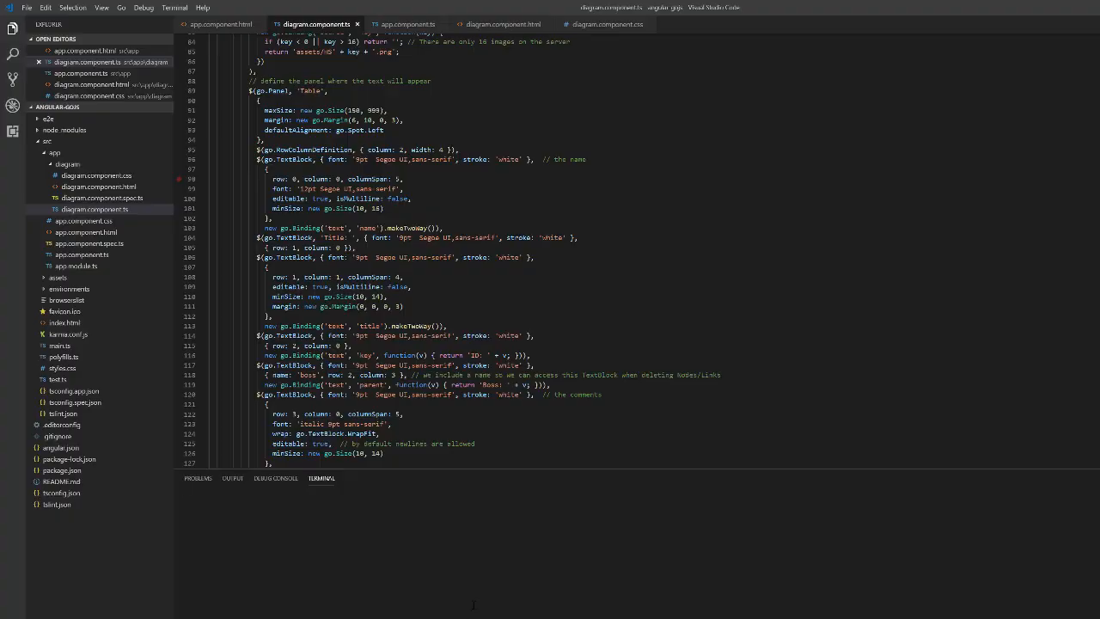
Run ng g c inspector in the integrated terminal
text(ng g c inspector)
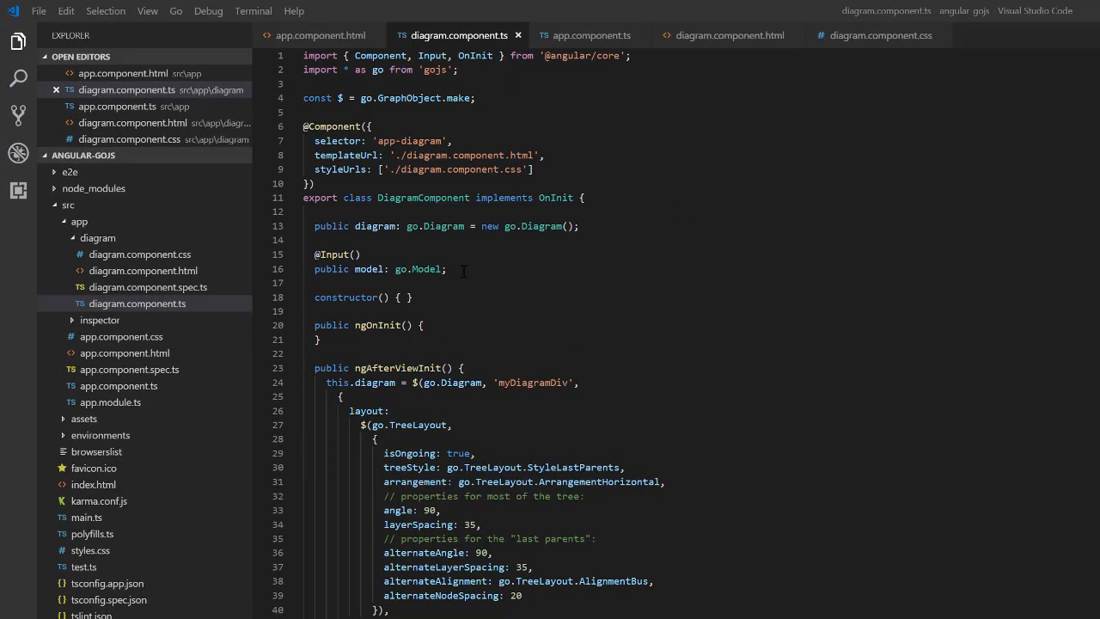
text(@Output()
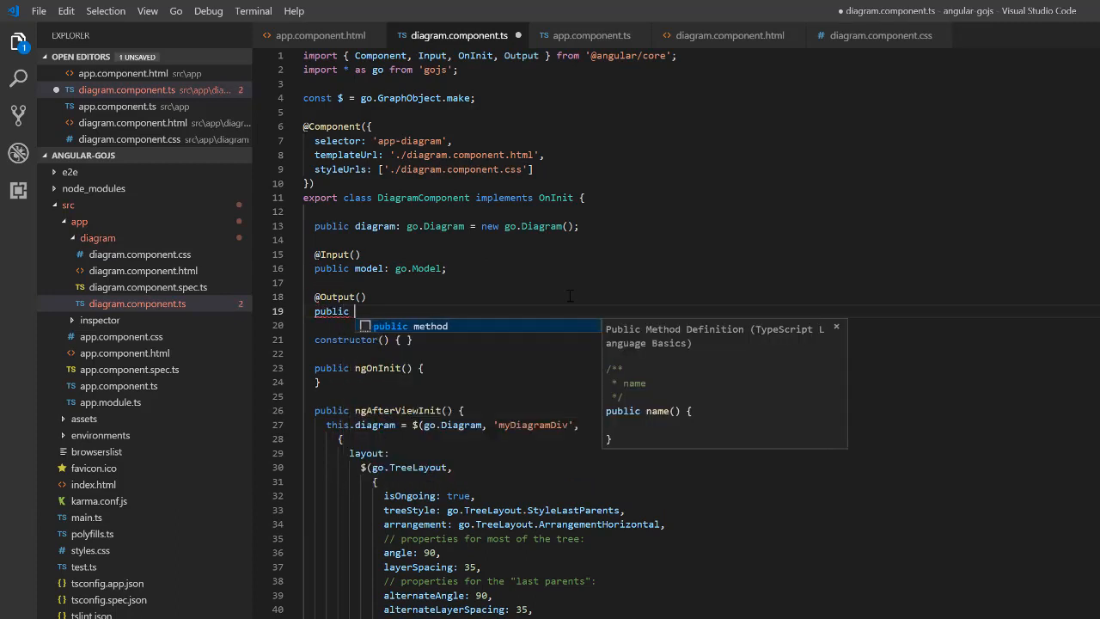
text(nodeClicked = new EventEmitter();)
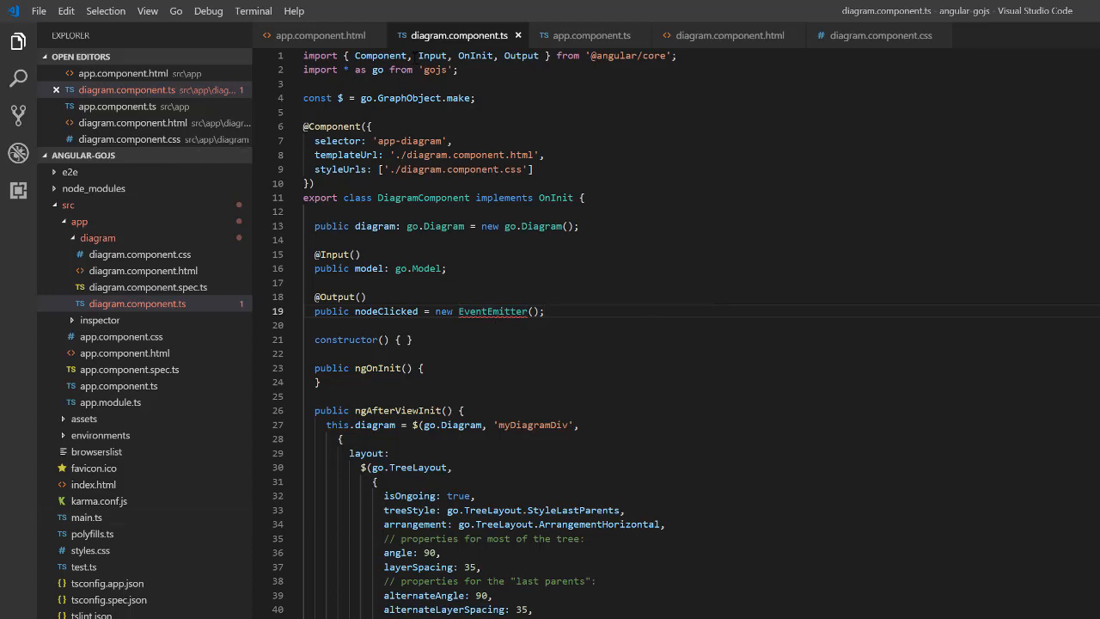
text(EventEmitter,)
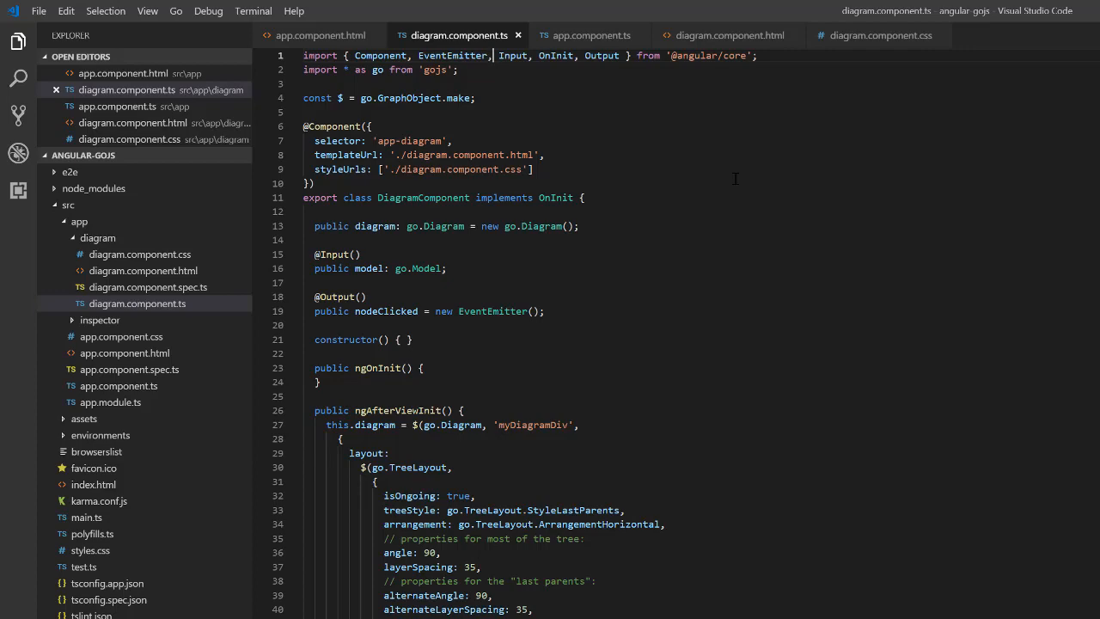
mouse_move(741, 342)
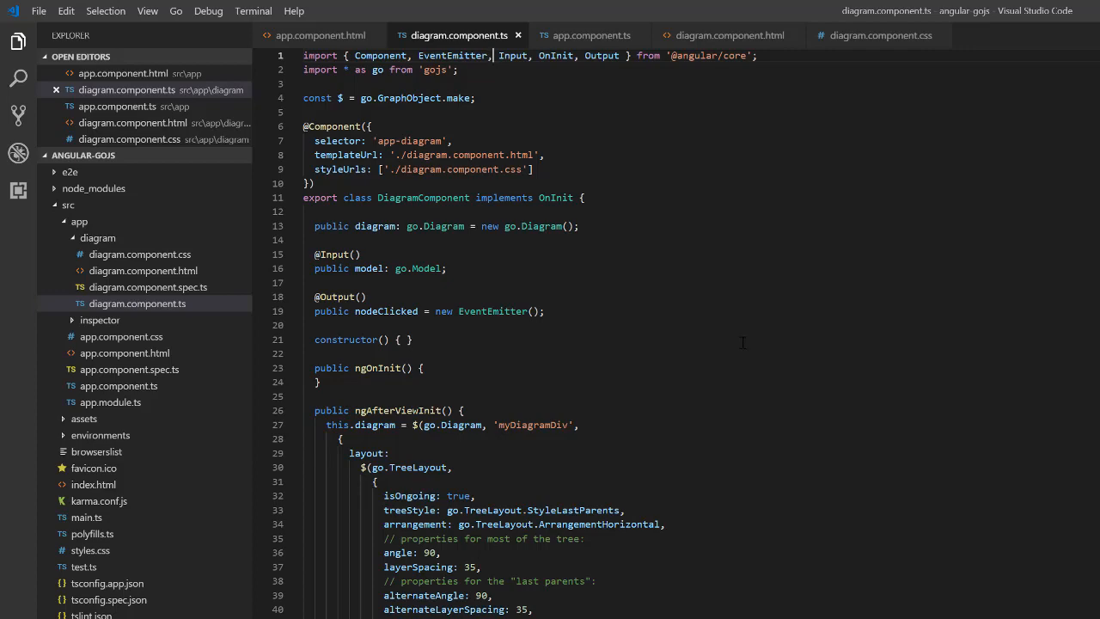
Scroll down to the end of ngAfterViewInit where the ChangedSelection listener goes
scroll(down, 3)
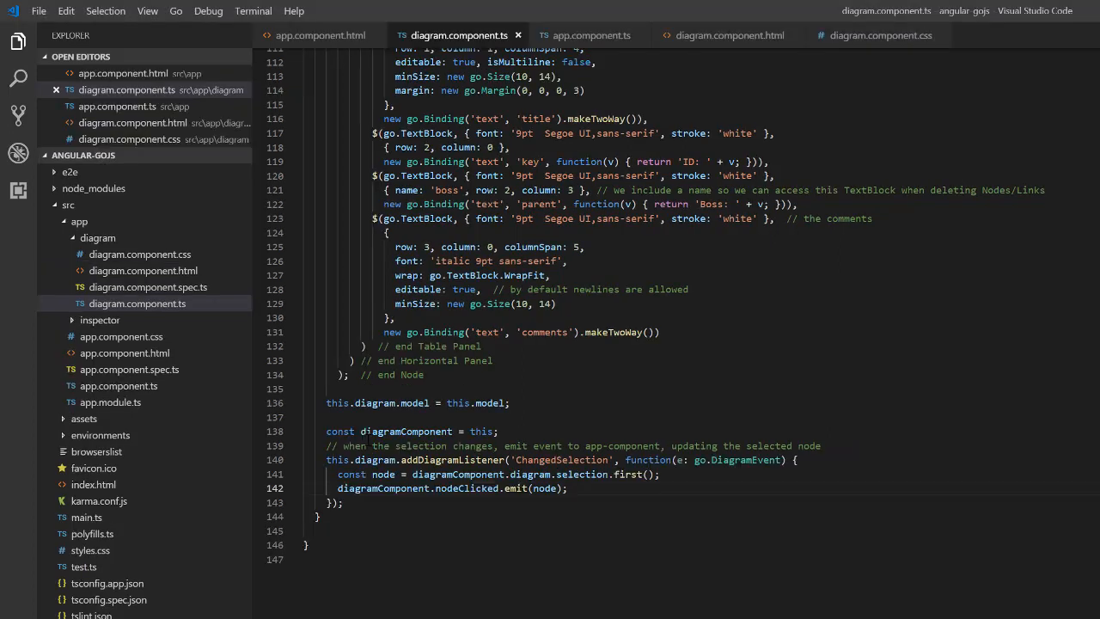
Add (nodeClicked)='setSelectedNode($event)' to the app-diagram tag in app.component.html
click(125, 352)
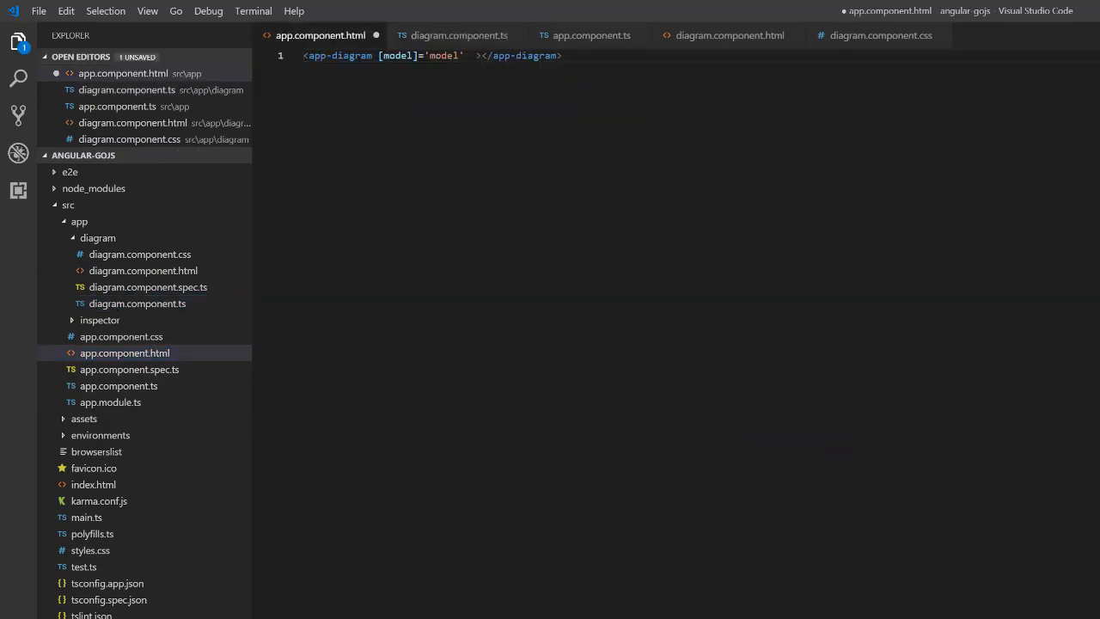
text((nodeClicked))
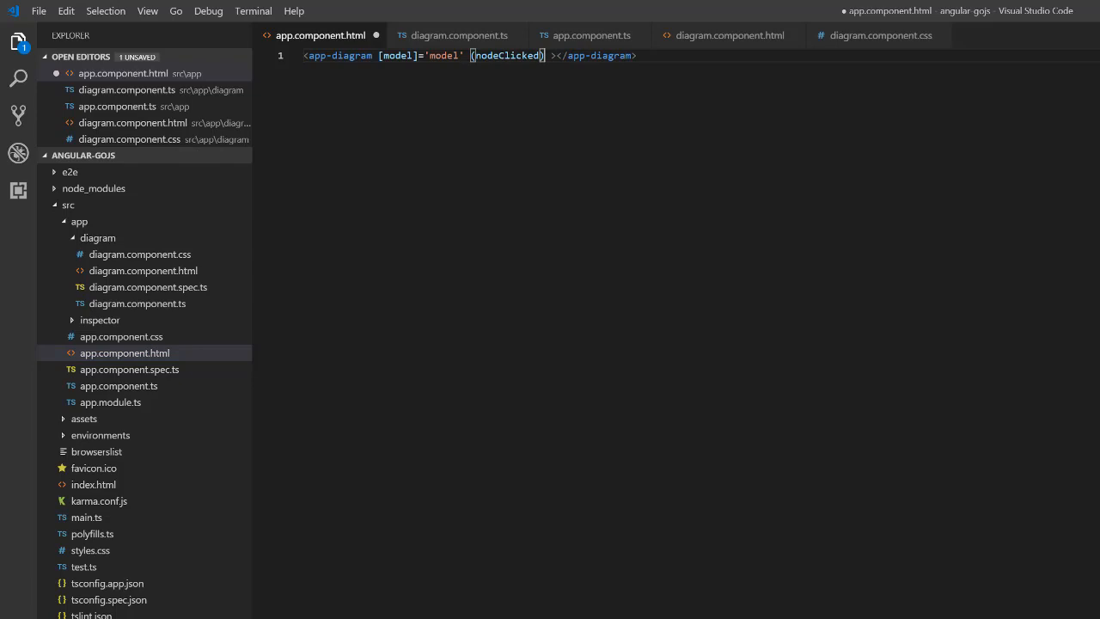
text(='set')
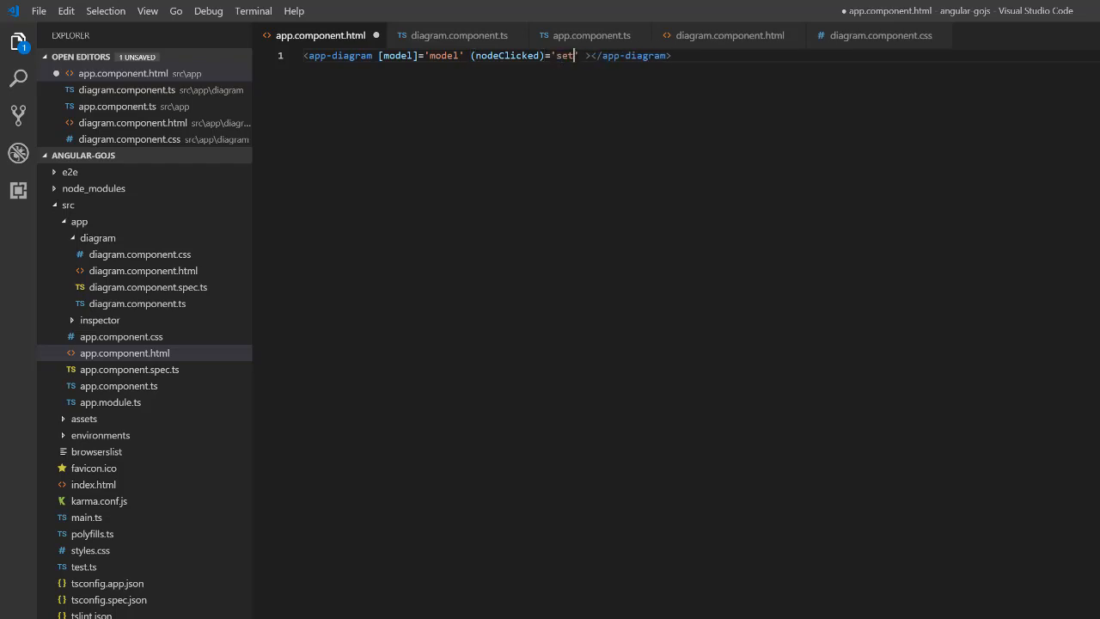
text(Selected)
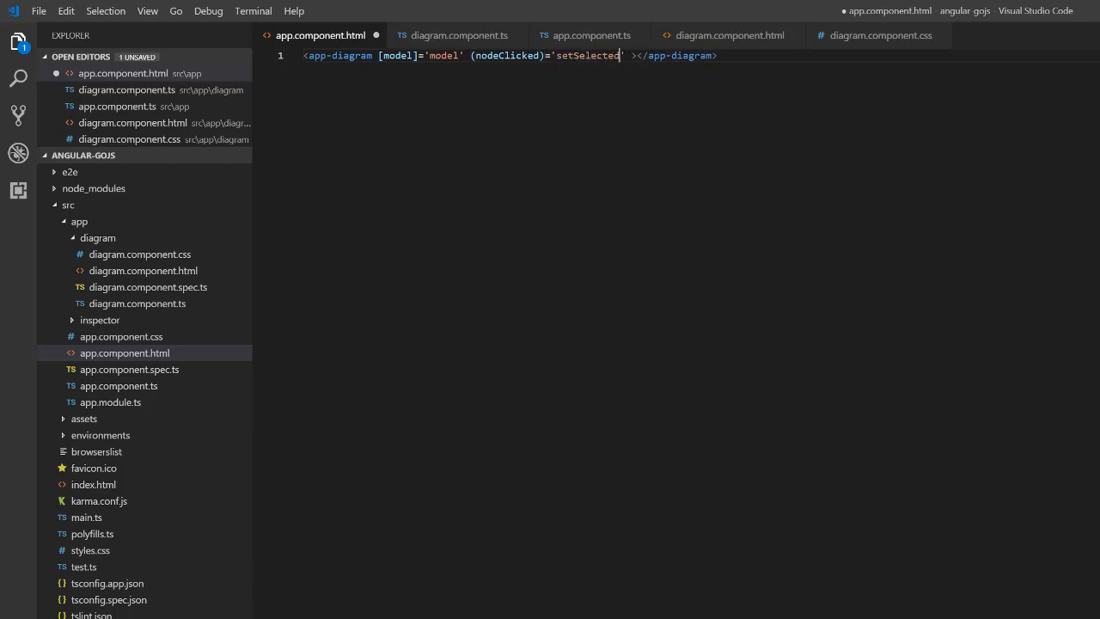
text(Node($event)
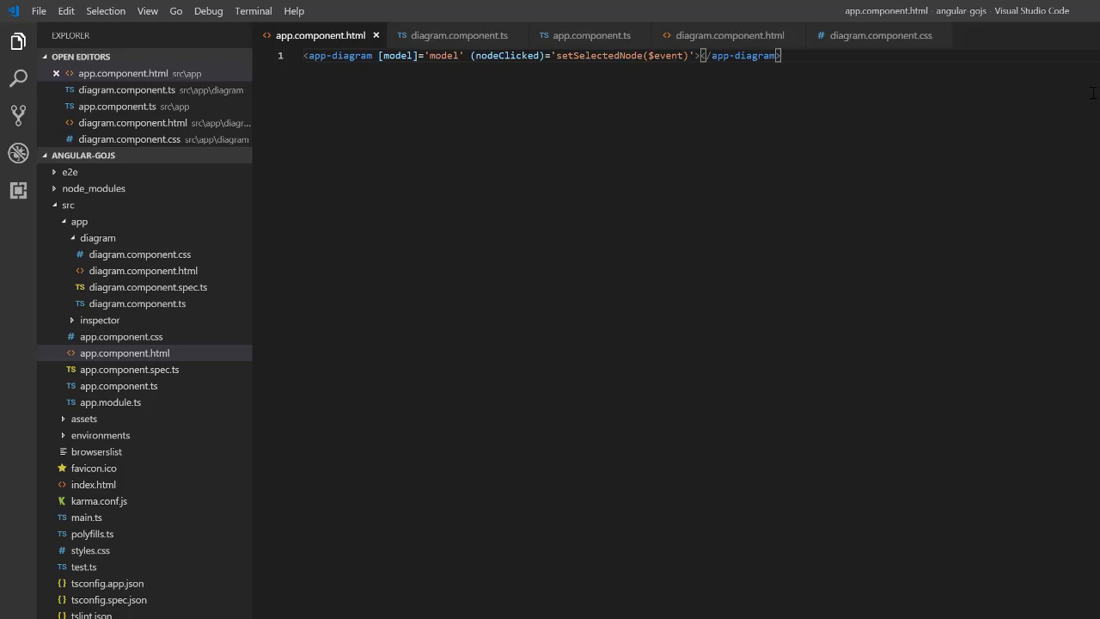
Add public selectedNode = null and setSelectedNode(node) assigning this.selectedNode = node
click(589, 35)
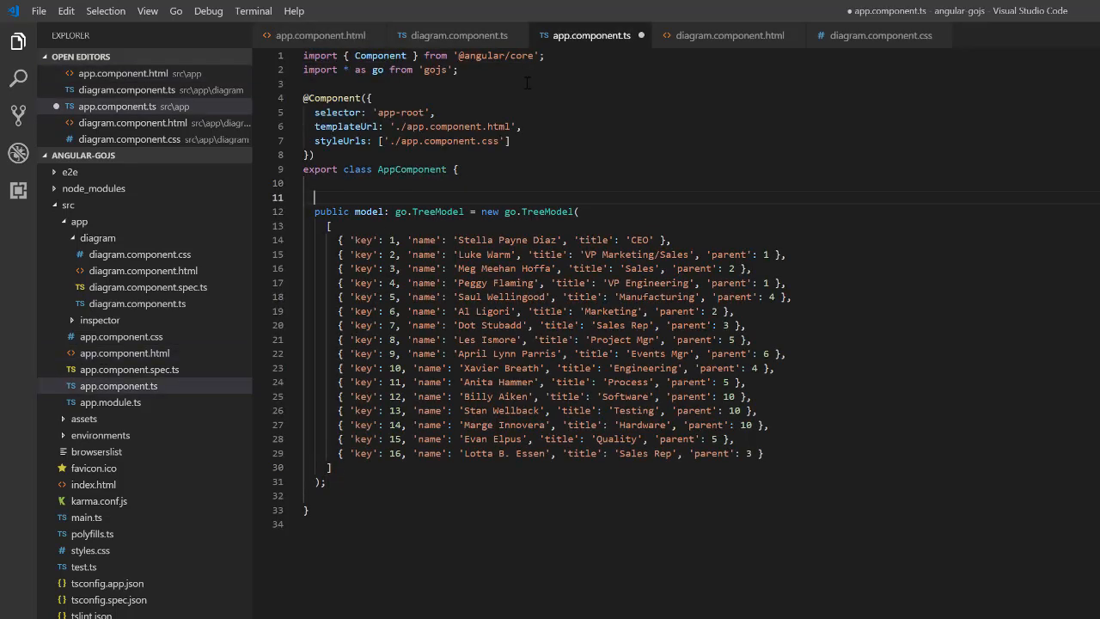
text(public s)
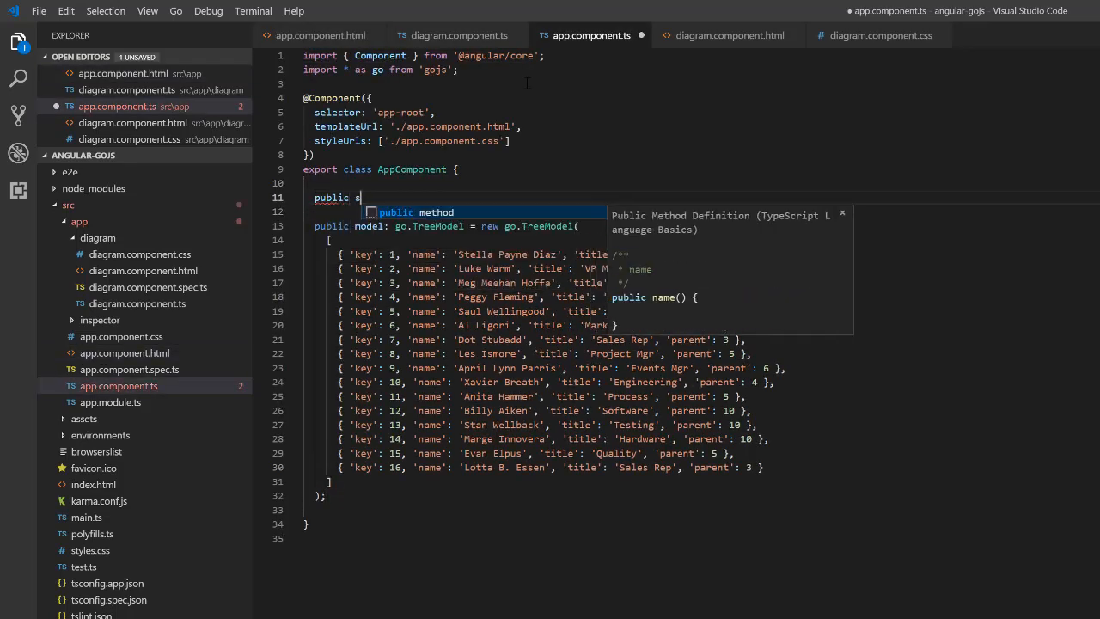
text(electedNode = null;)
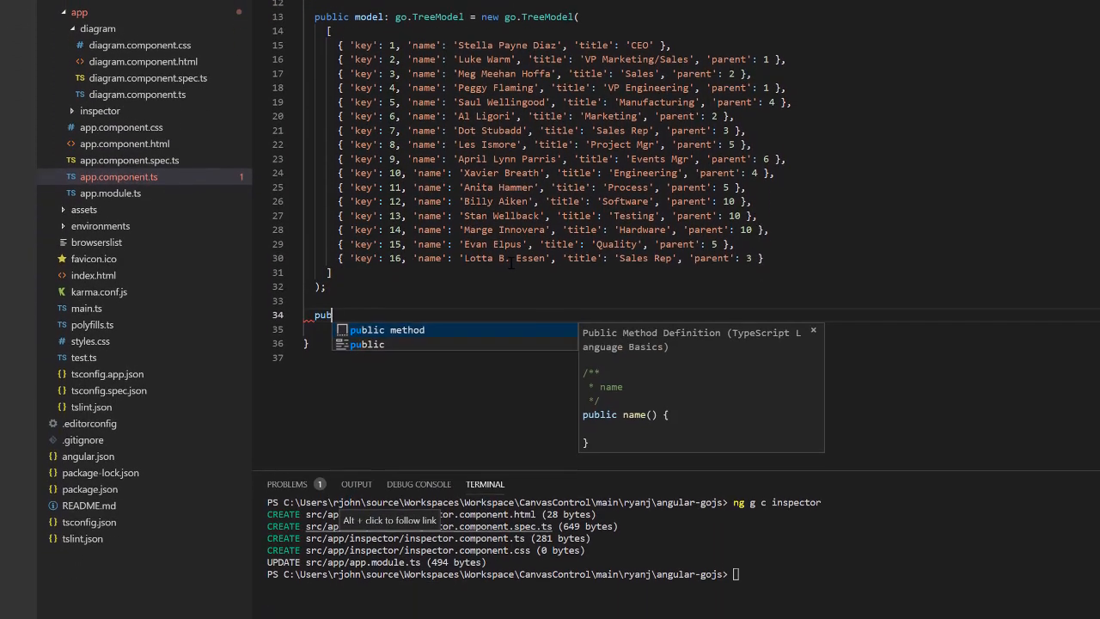
text(setSelected)
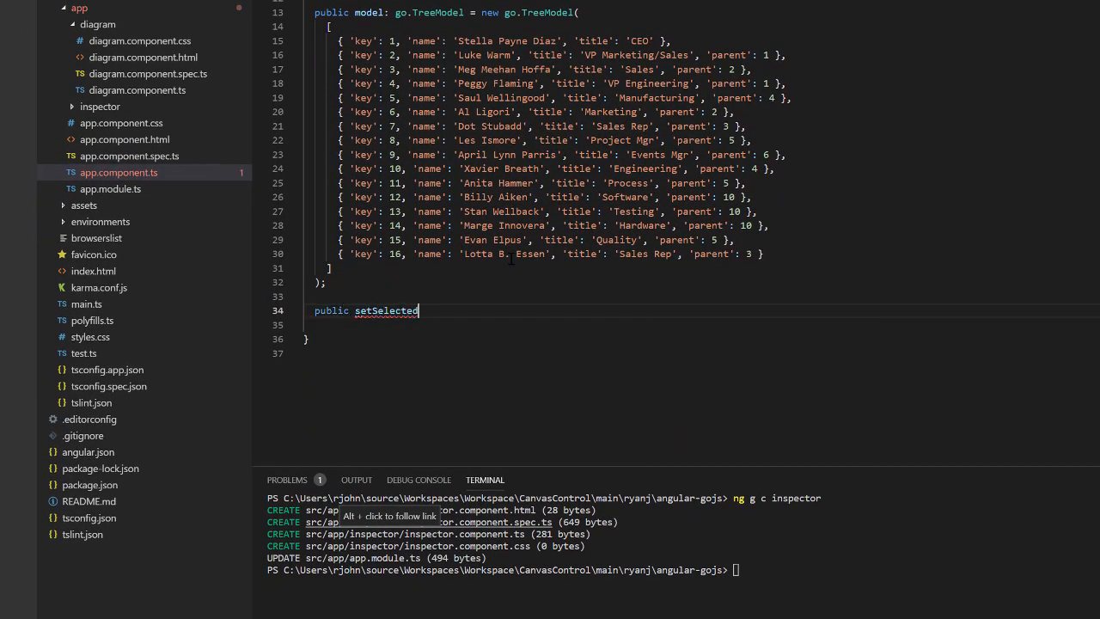
text(Node())
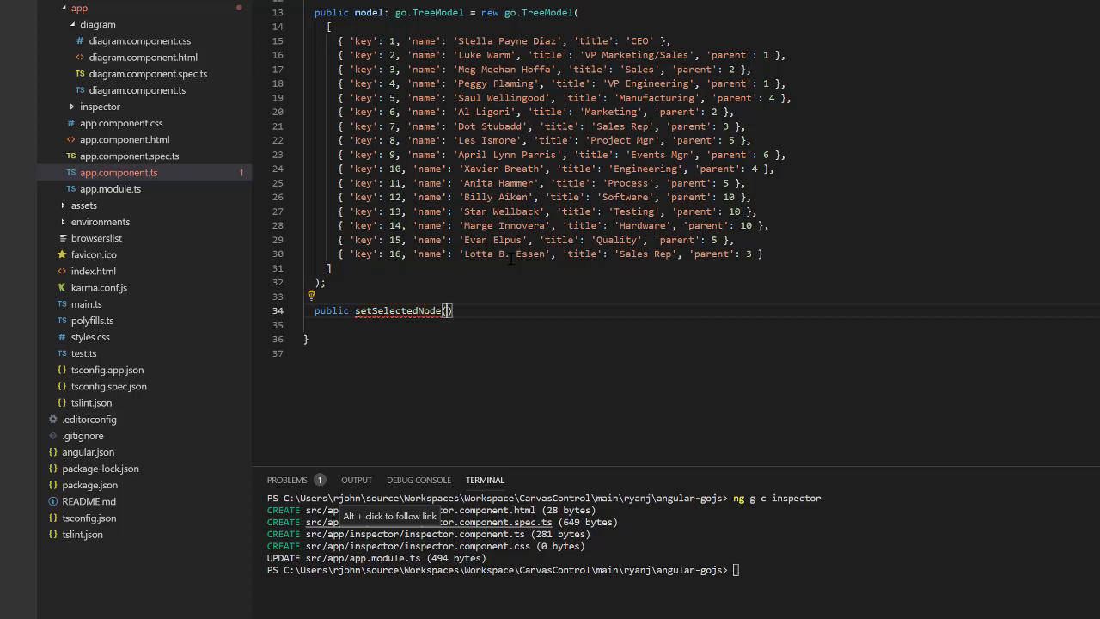
text(node) {)
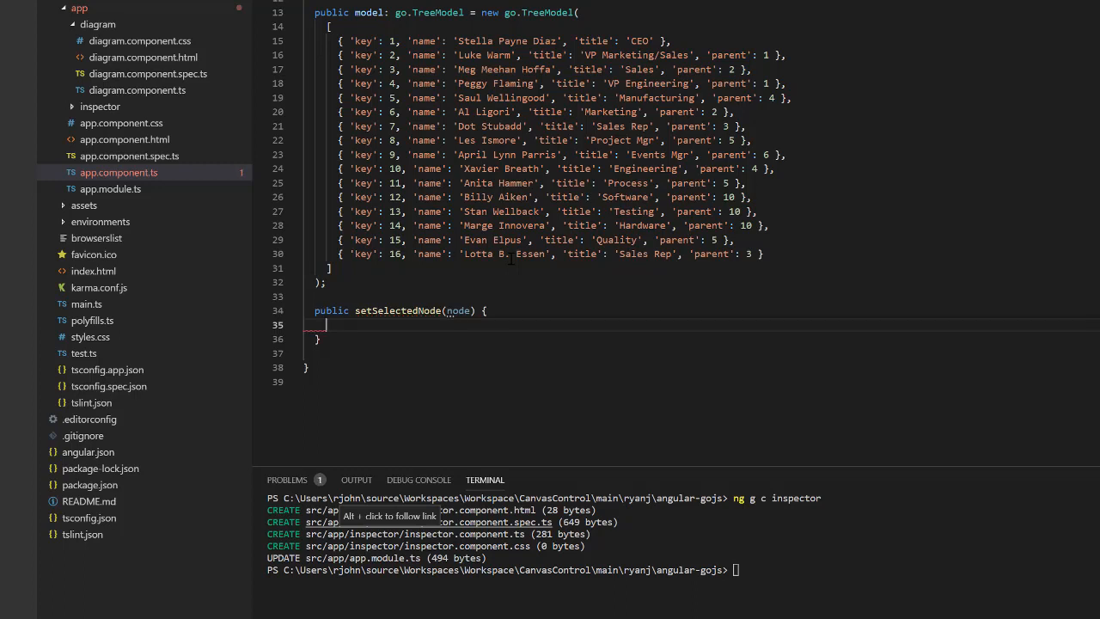
text(this.selectedNode)
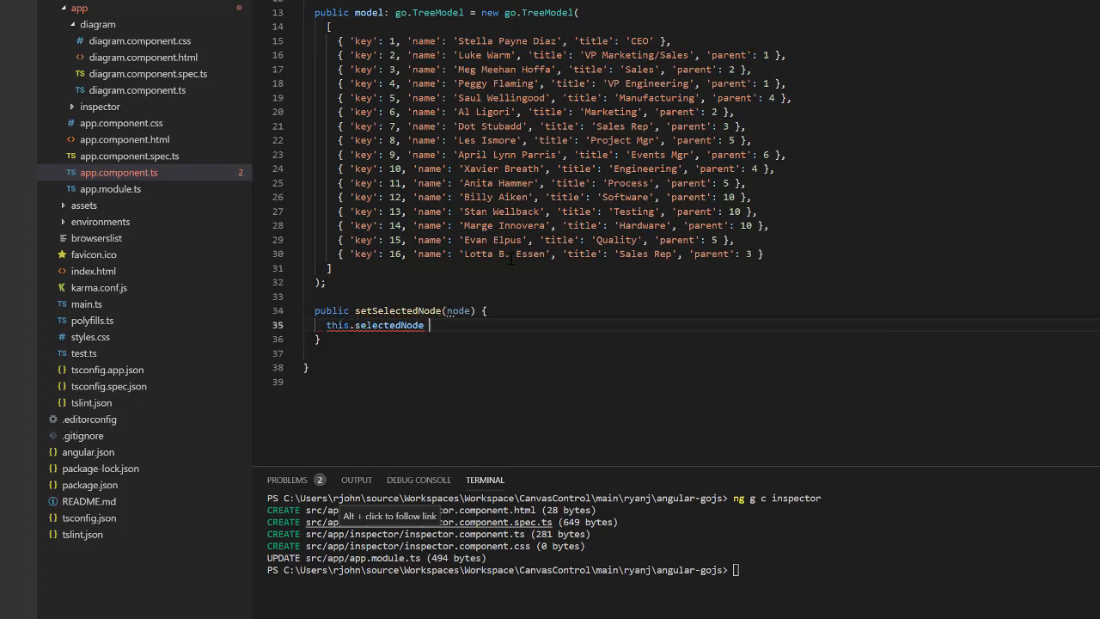
text(= node;)
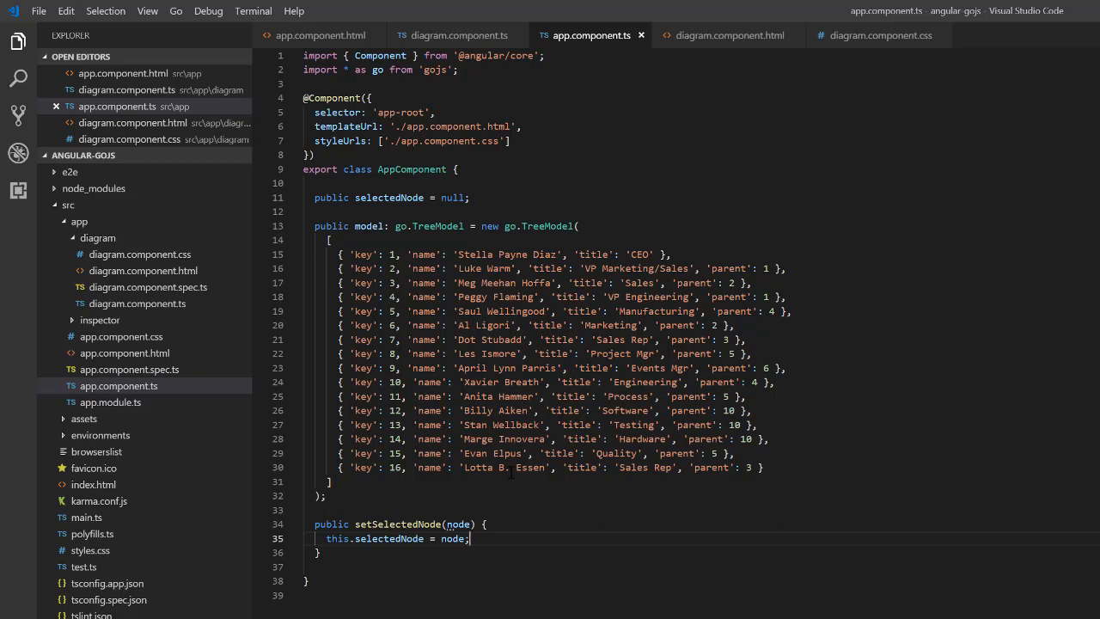
click(318, 35)
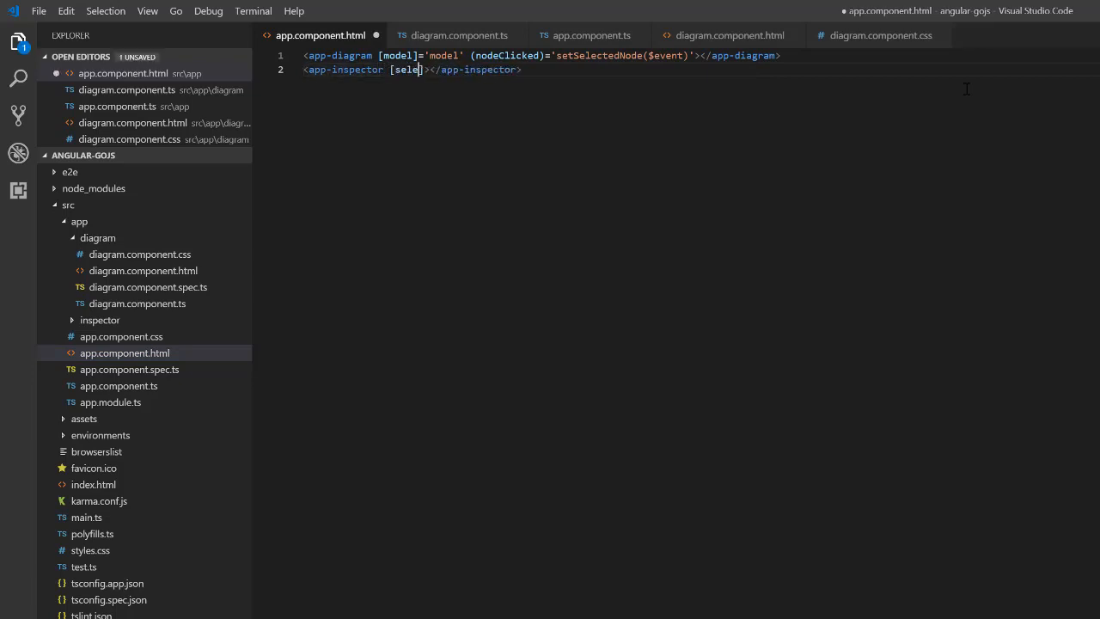
text(ctedNode]='selectedNode')
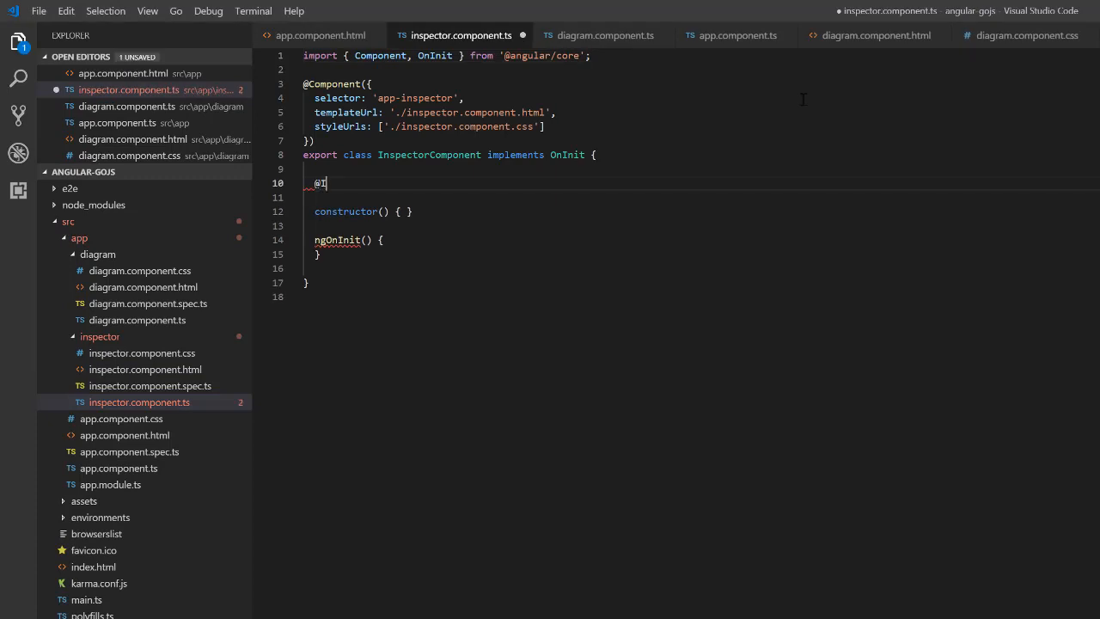
text(nput())
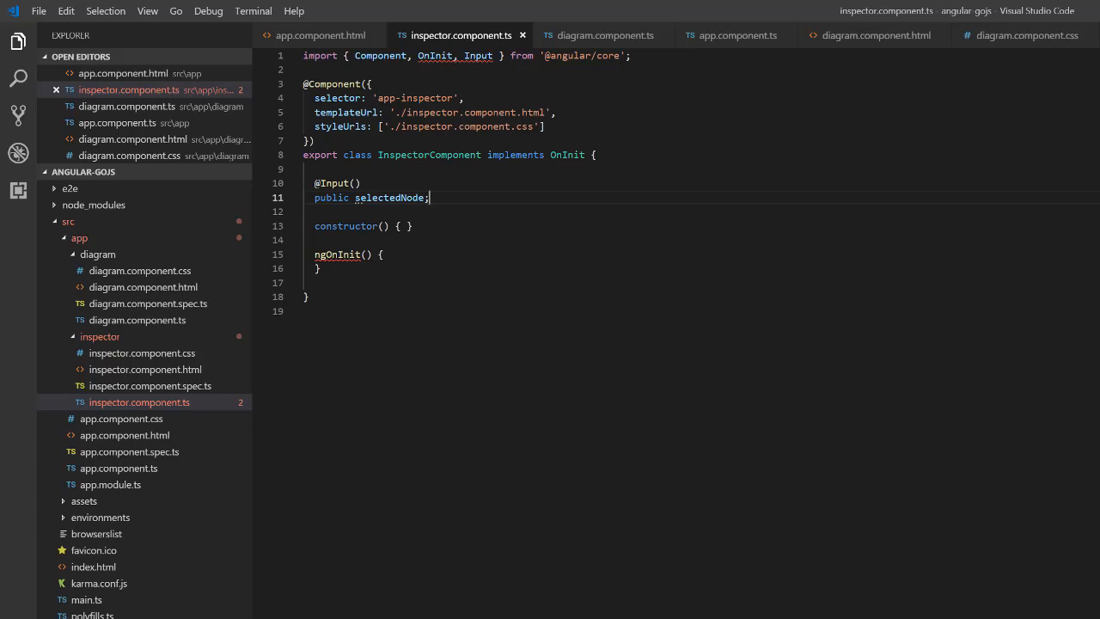
Replace the inspector's <p> placeholder with an *ngIf div showing {{ selectedNode.data.name }}
click(144, 369)
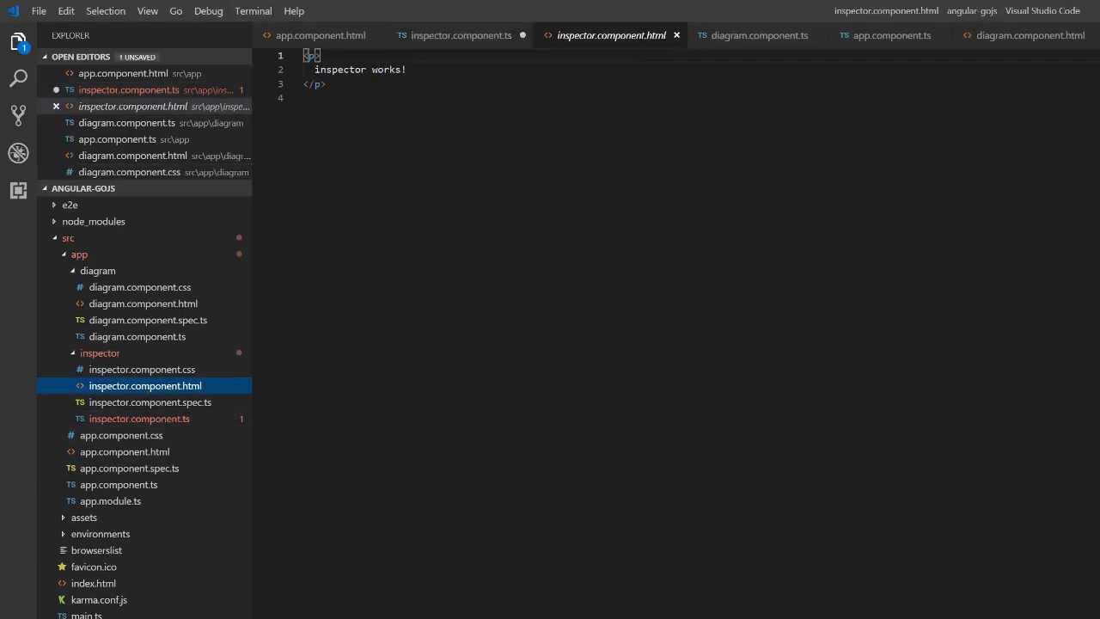
text(<div)
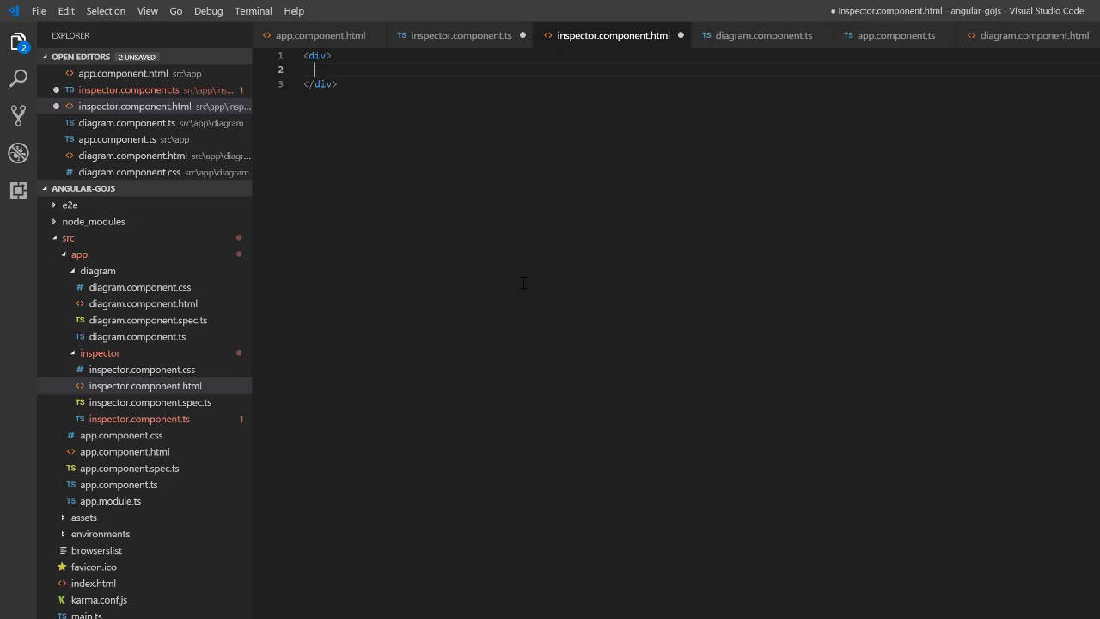
text({{ selectedNode. }})
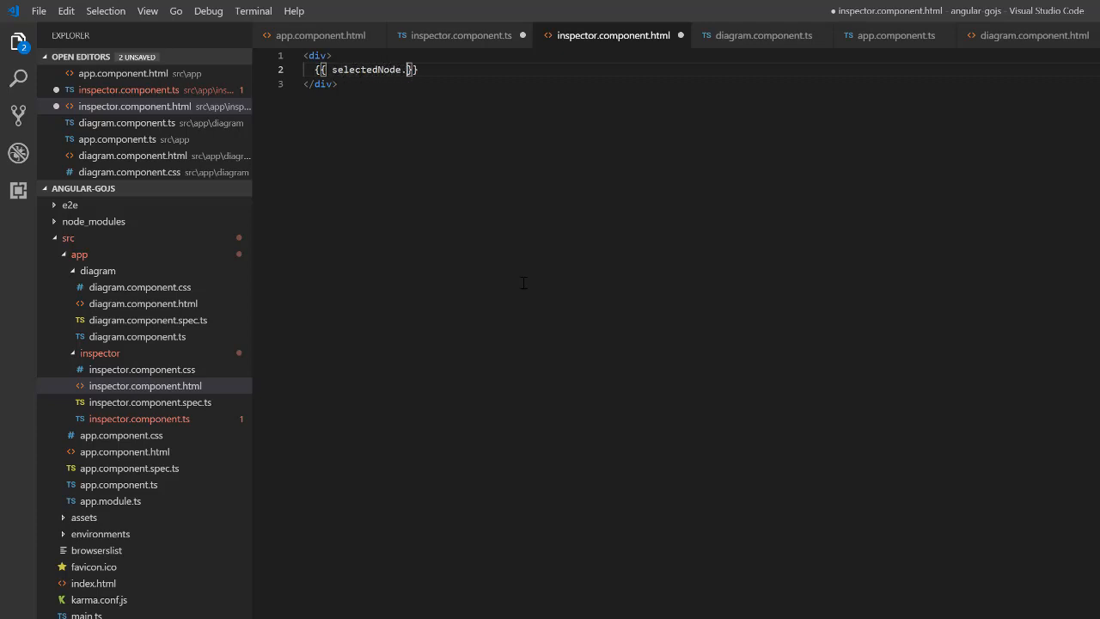
text(.data.name)
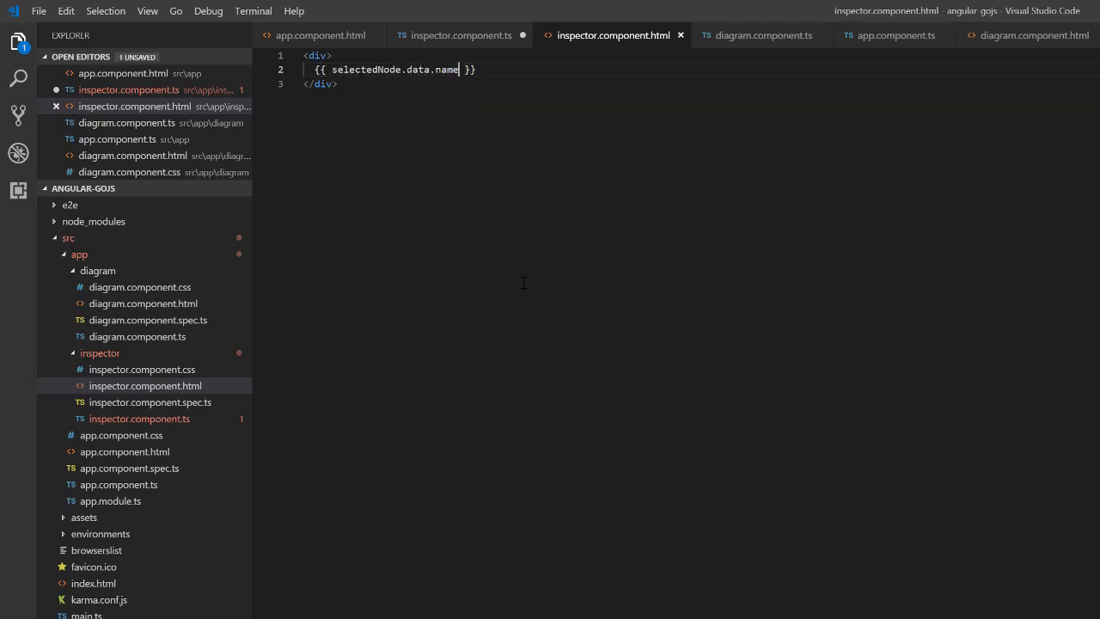
text(*ngIf)
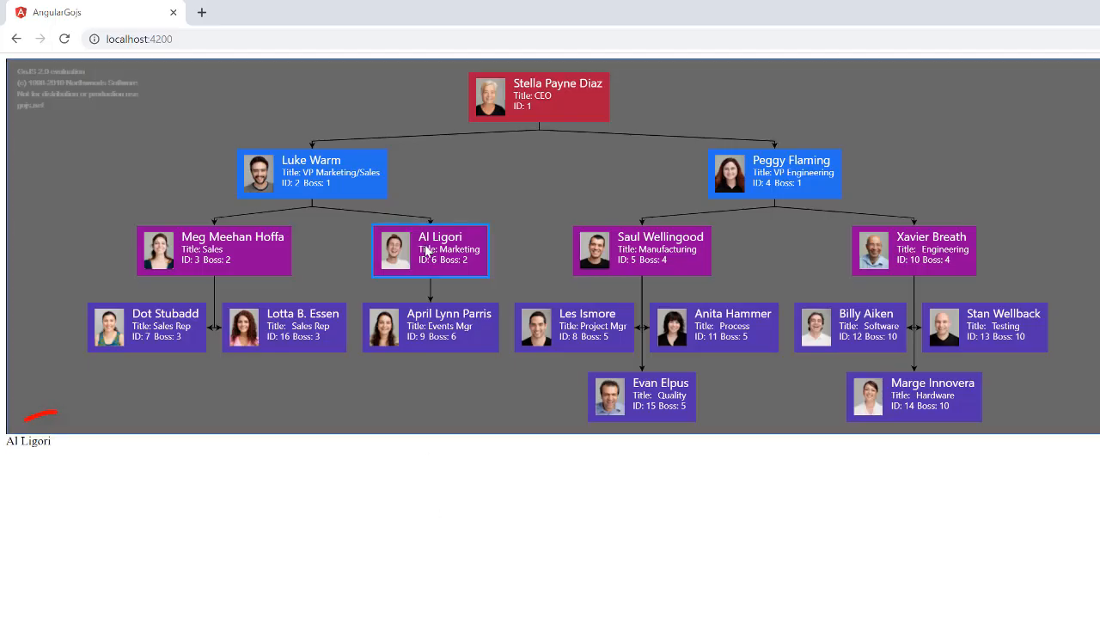
click(429, 327)
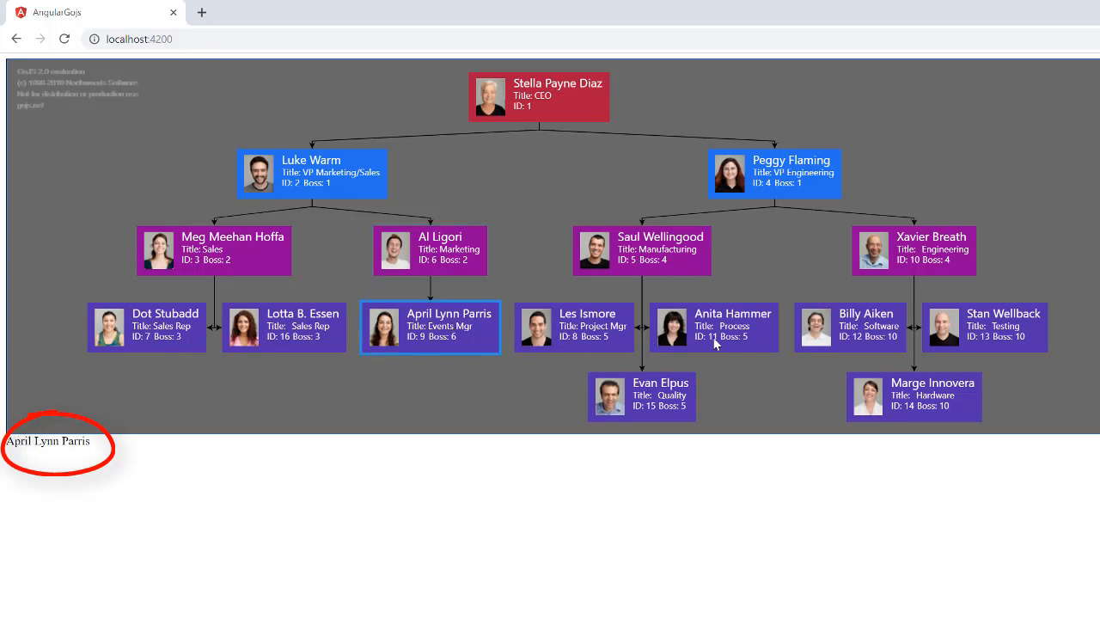
click(641, 396)
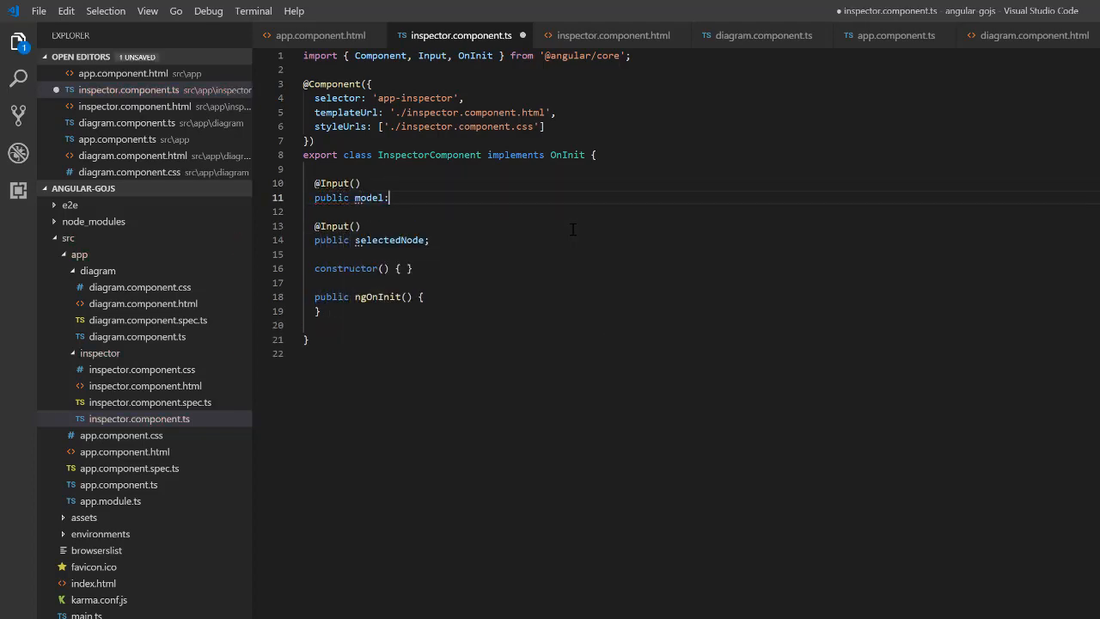
Pass [model]='model' to <app-inspector> and begin a public data object in the inspector
click(319, 35)
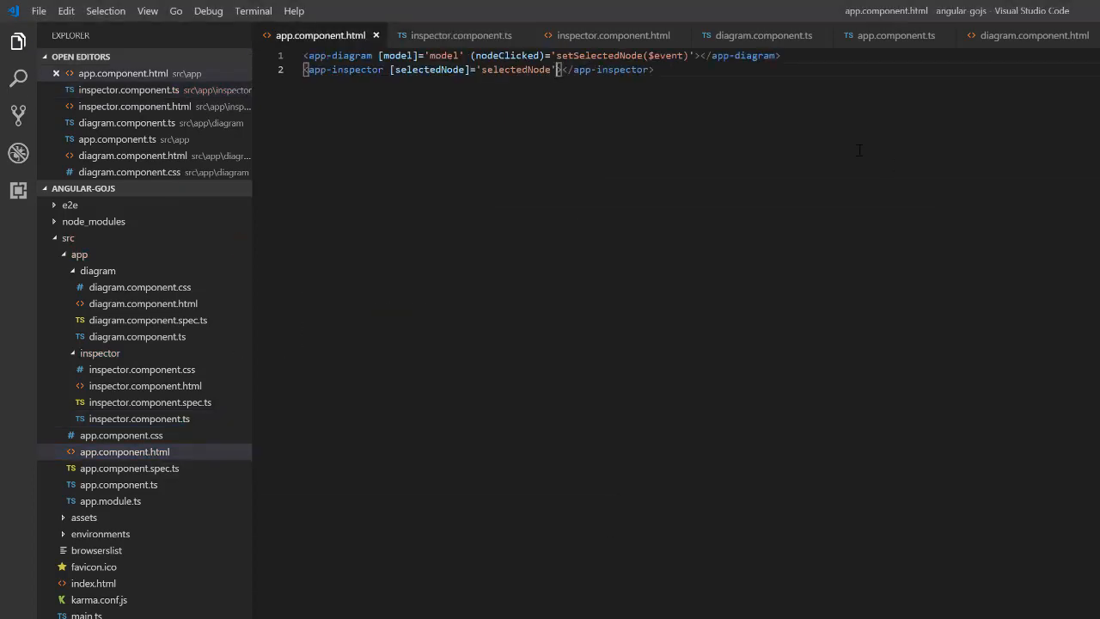
text([model]='model')
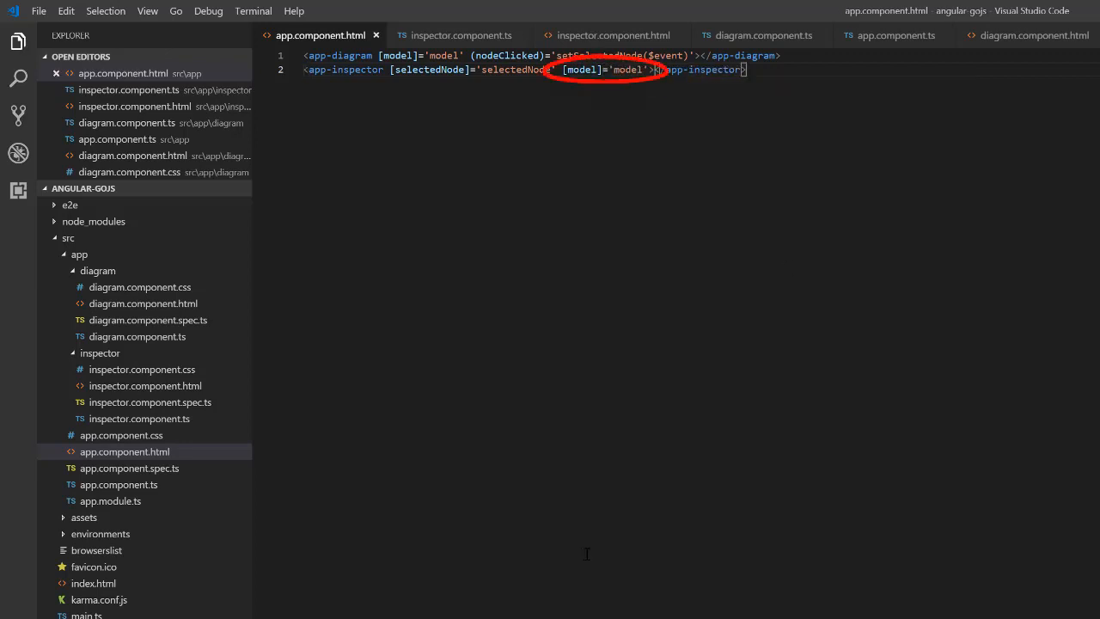
click(138, 419)
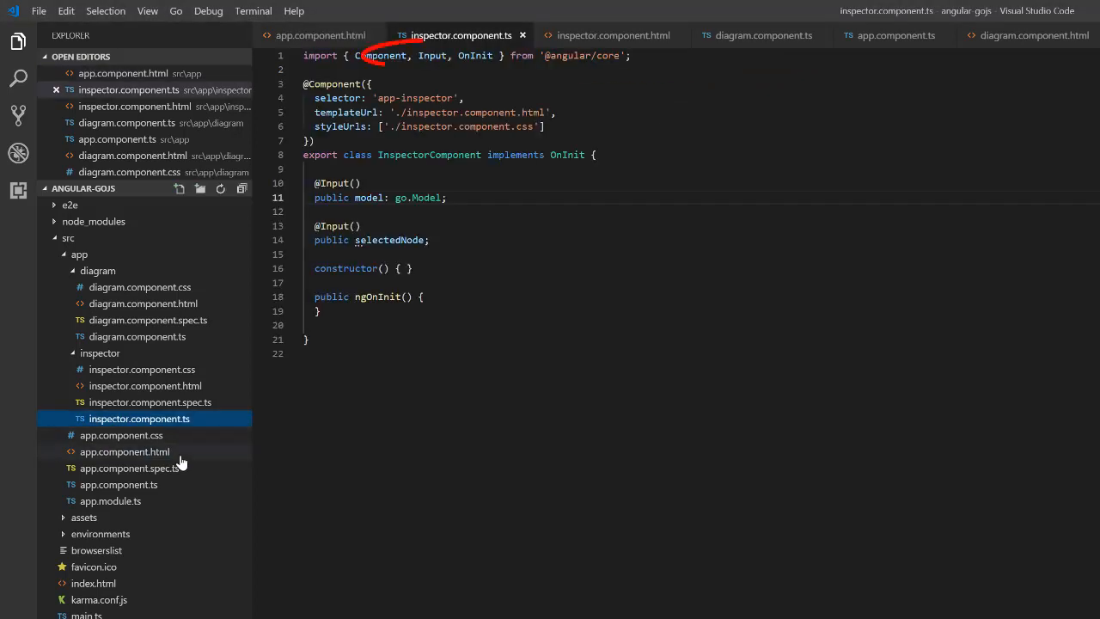
mouse_move(125, 451)
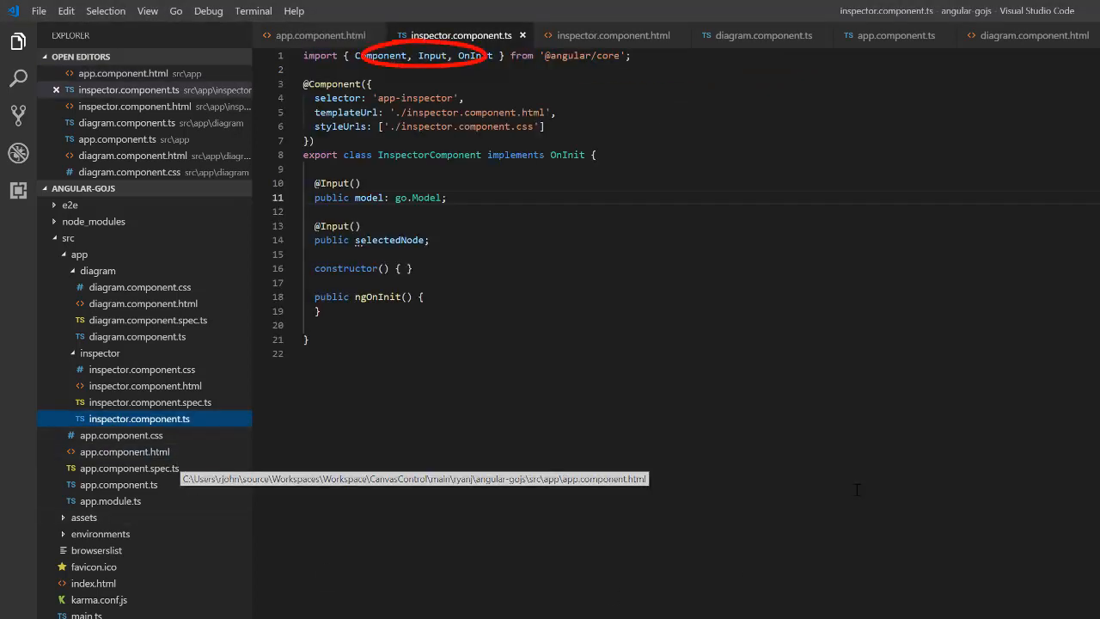
text(public data = {)
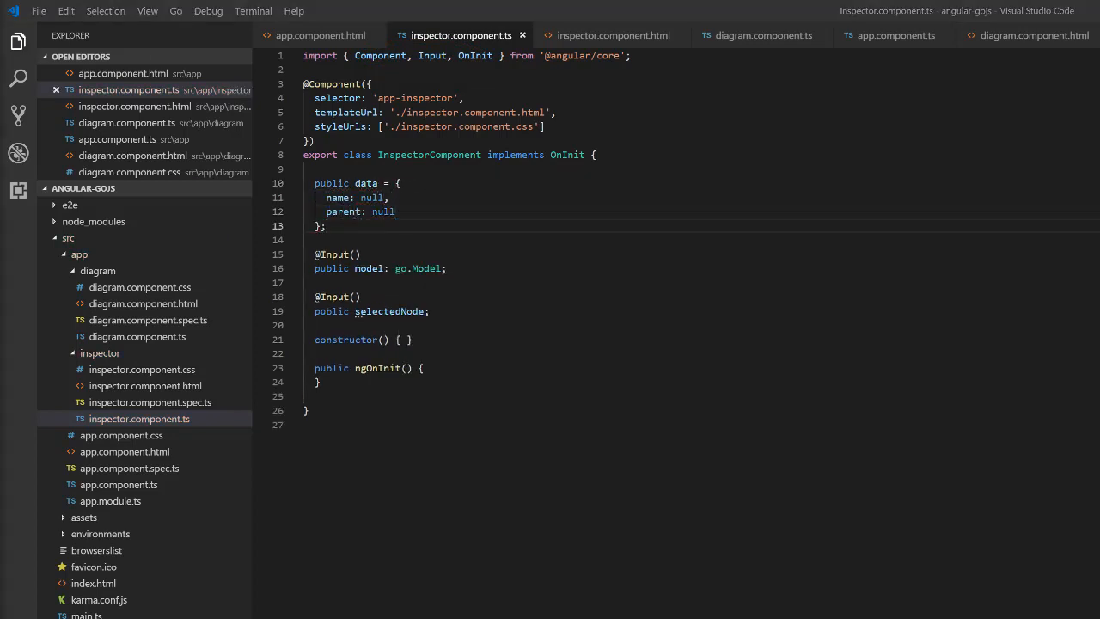
Make selectedNode a getter/setter that copies name and parent into data, else nulls _selectedNode
text(public _selectedNode: go.Node;)
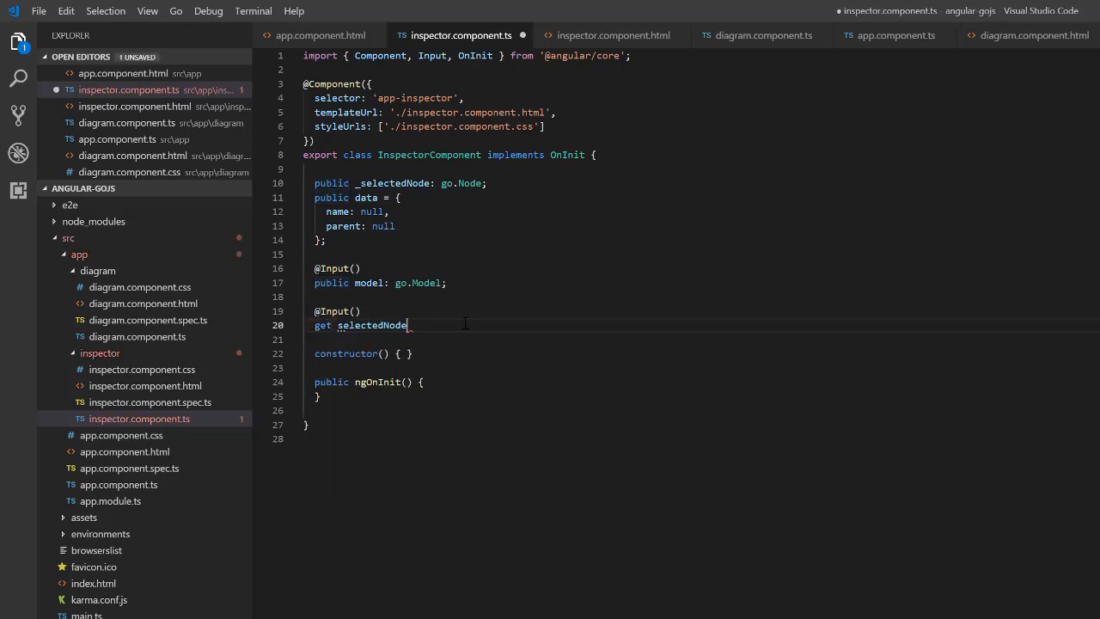
text(() { return this._selectedNode;)
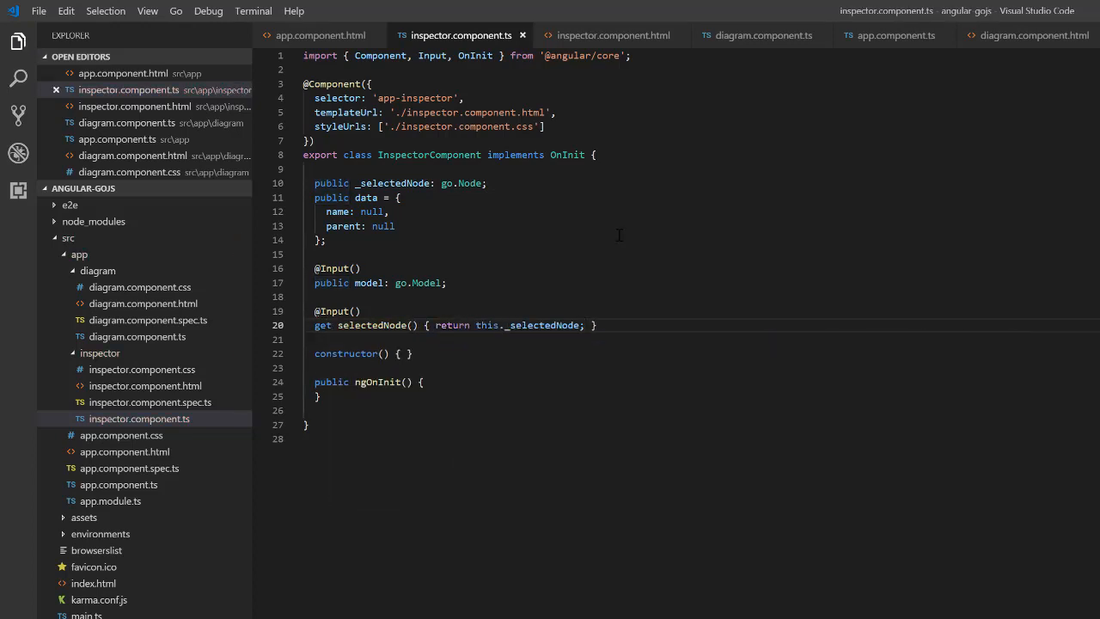
text(set selectedNode(node: go.Node) {)
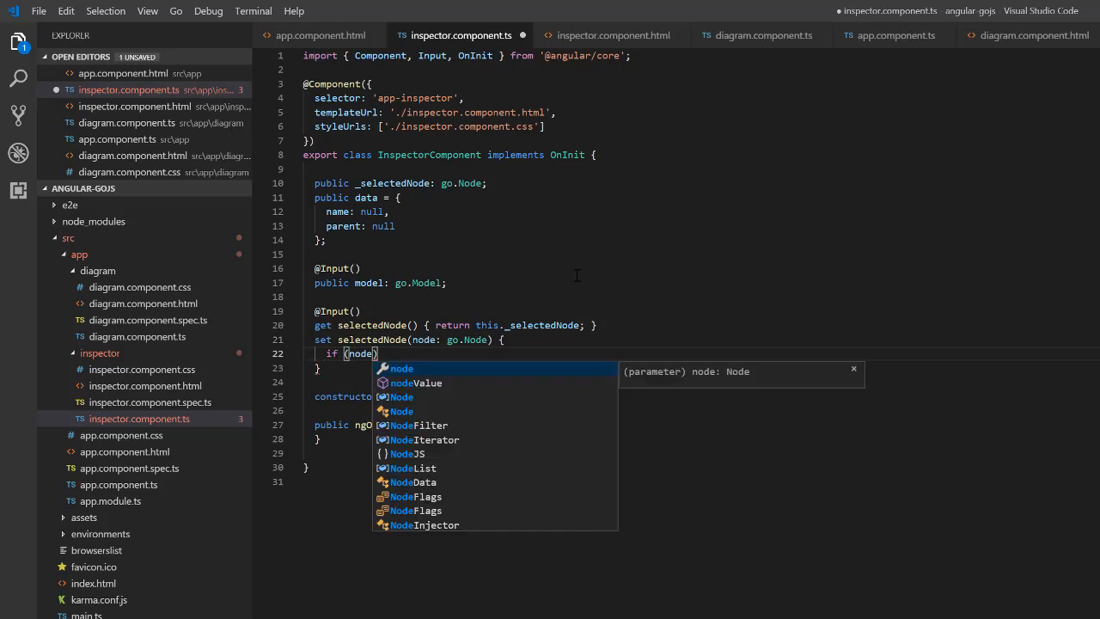
text(this.selectedNode = node;)
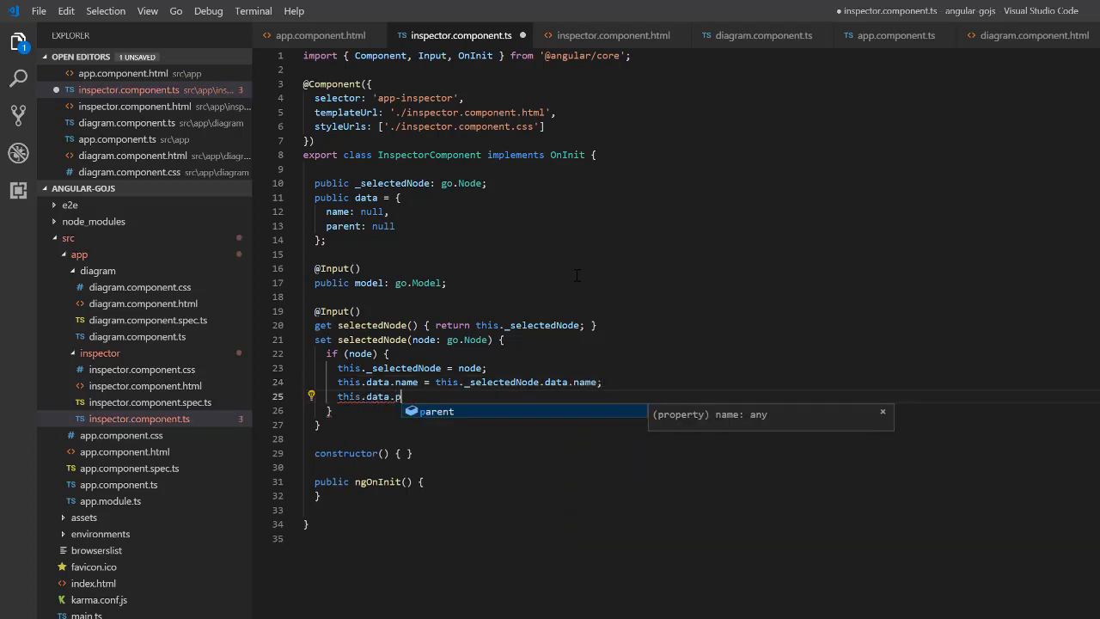
text(arent = this._selectedNode.data.parent;)
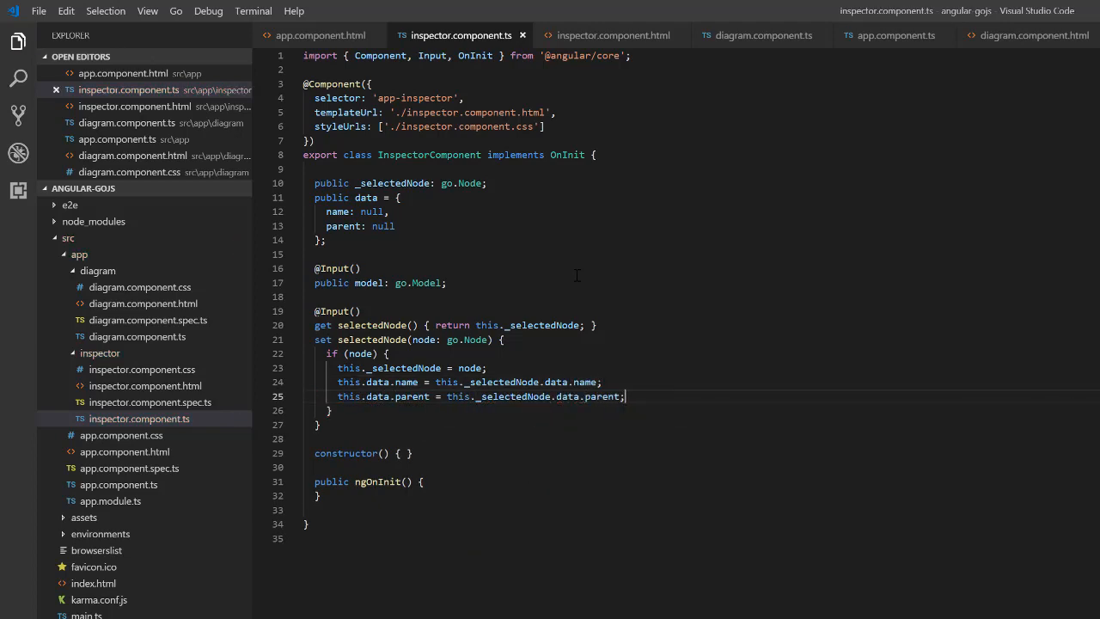
text(else {)
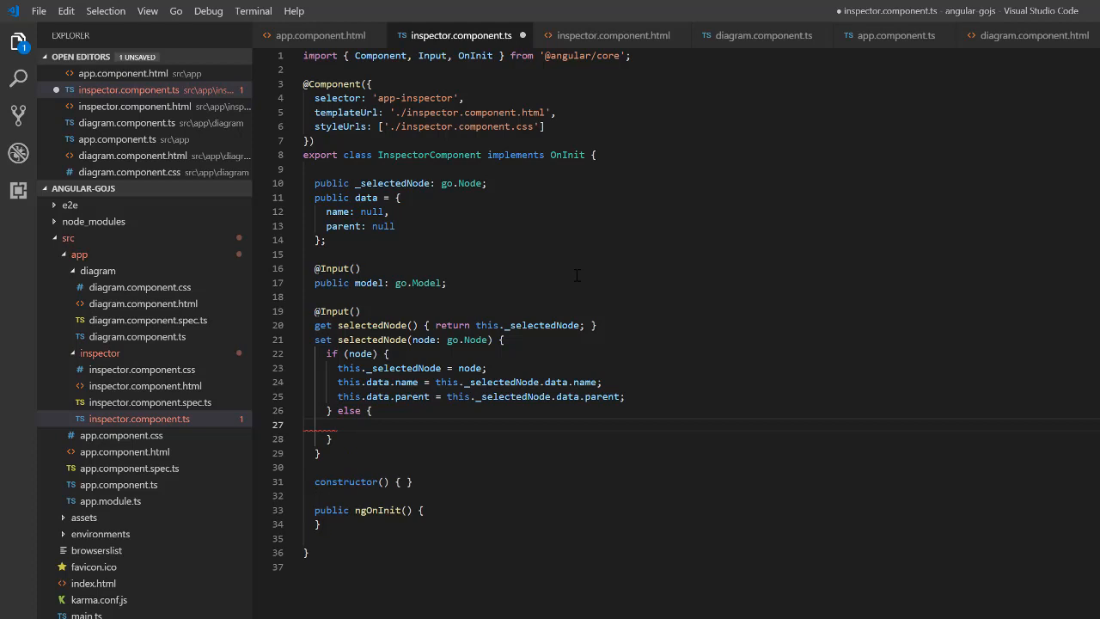
text(this._selectedNode =)
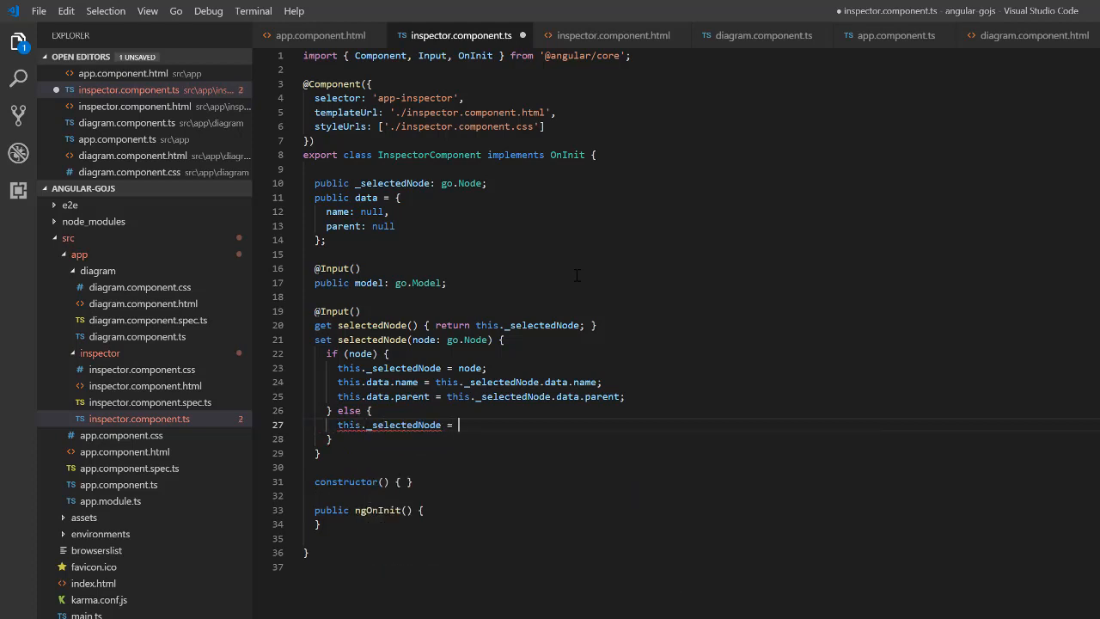
text(null;)
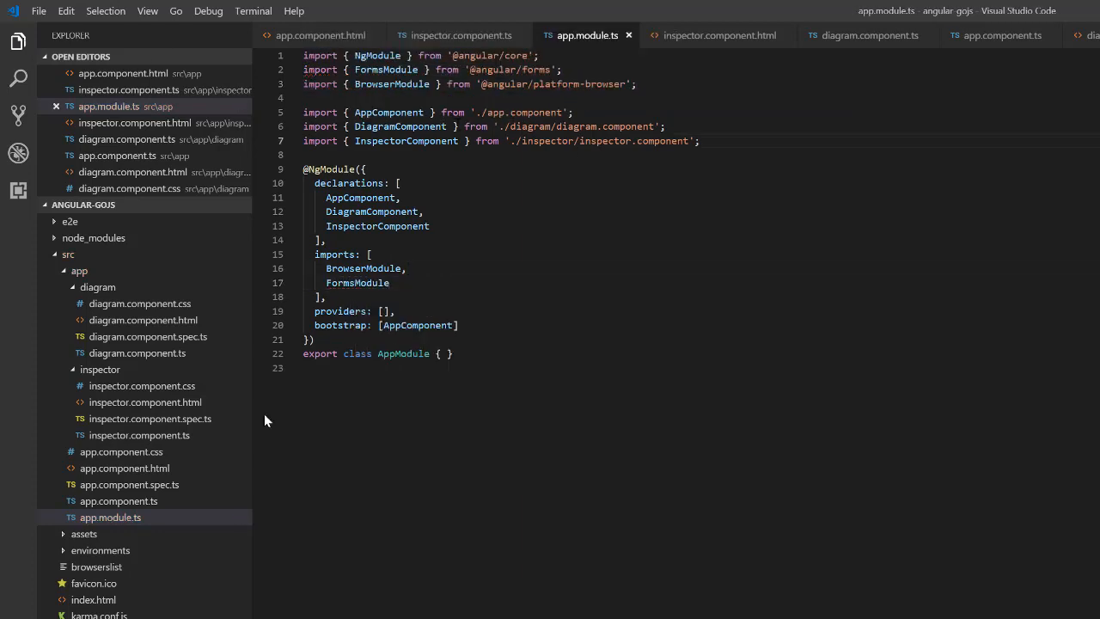
Add a Name input with [(ngModel)] bound to data.name in the inspector template
click(144, 402)
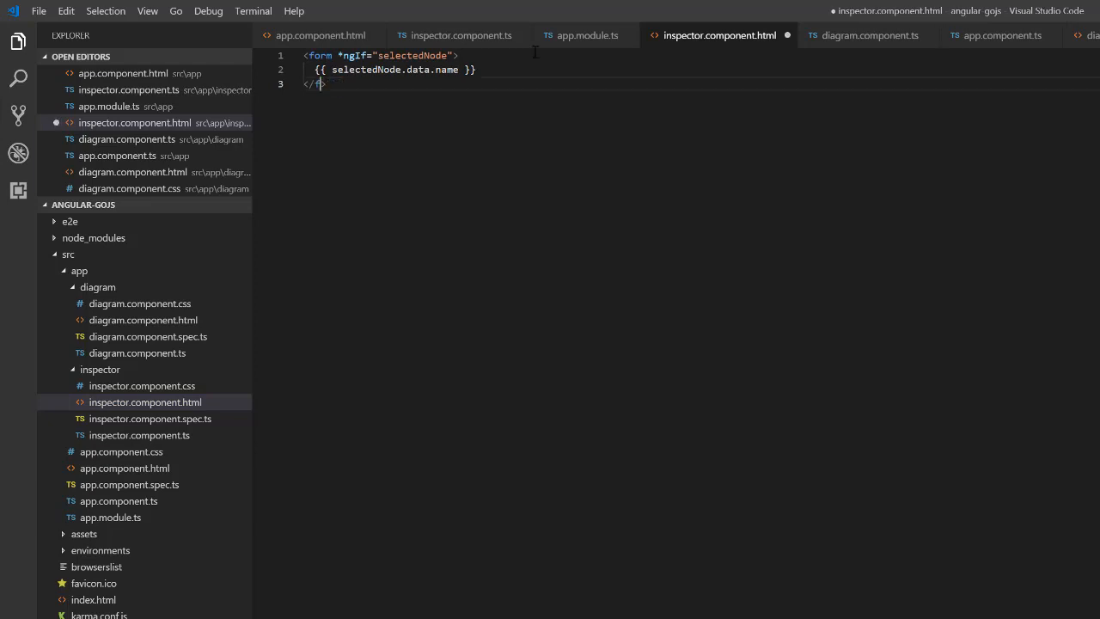
text(Name: <input name=")
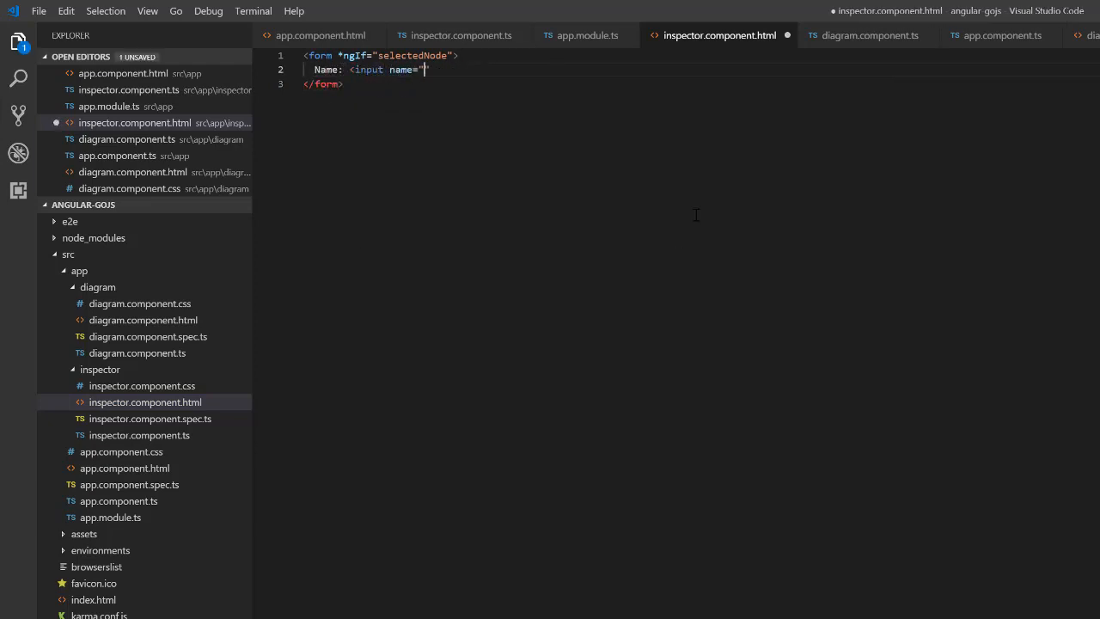
text(name" [(ngModel)]="data.)
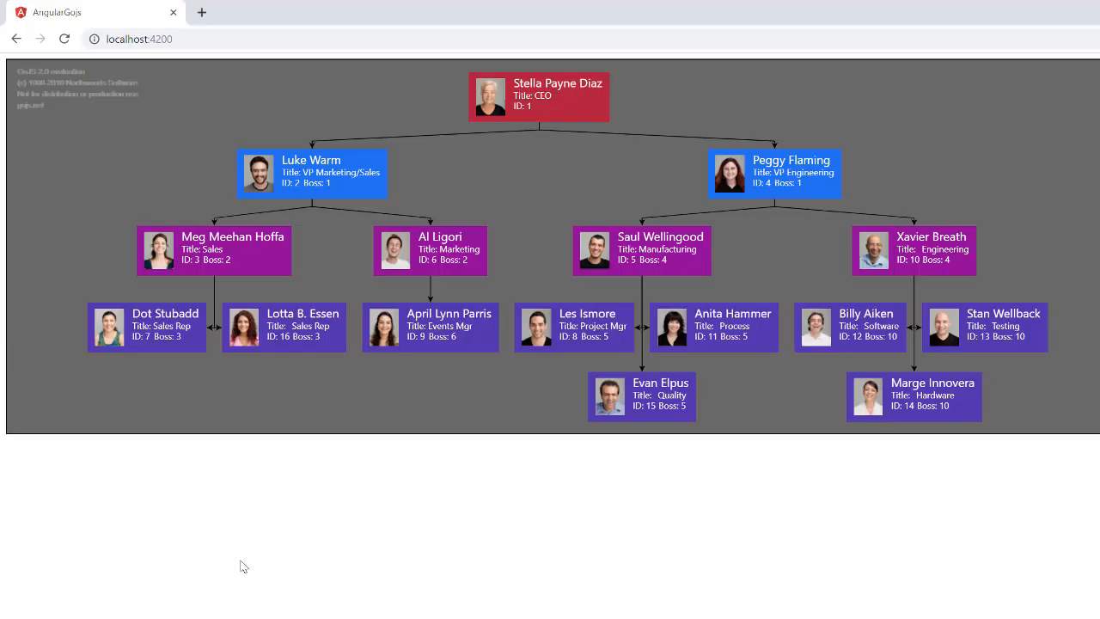
Select Al Ligori, Lotta B. Essen and another node to watch Name and Boss fill in
click(430, 250)
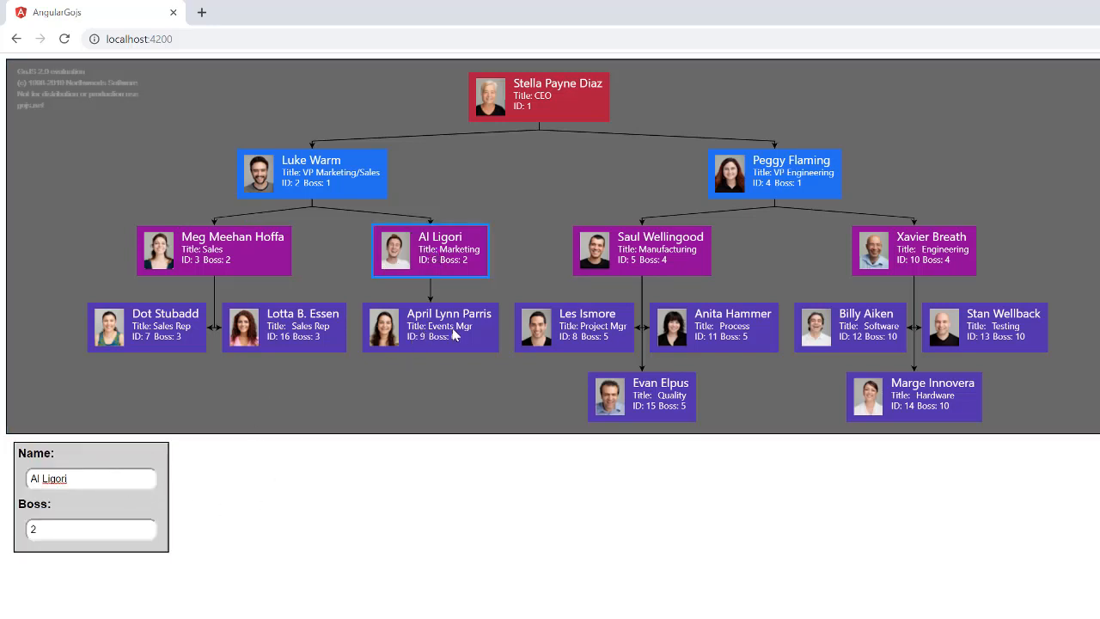
click(283, 328)
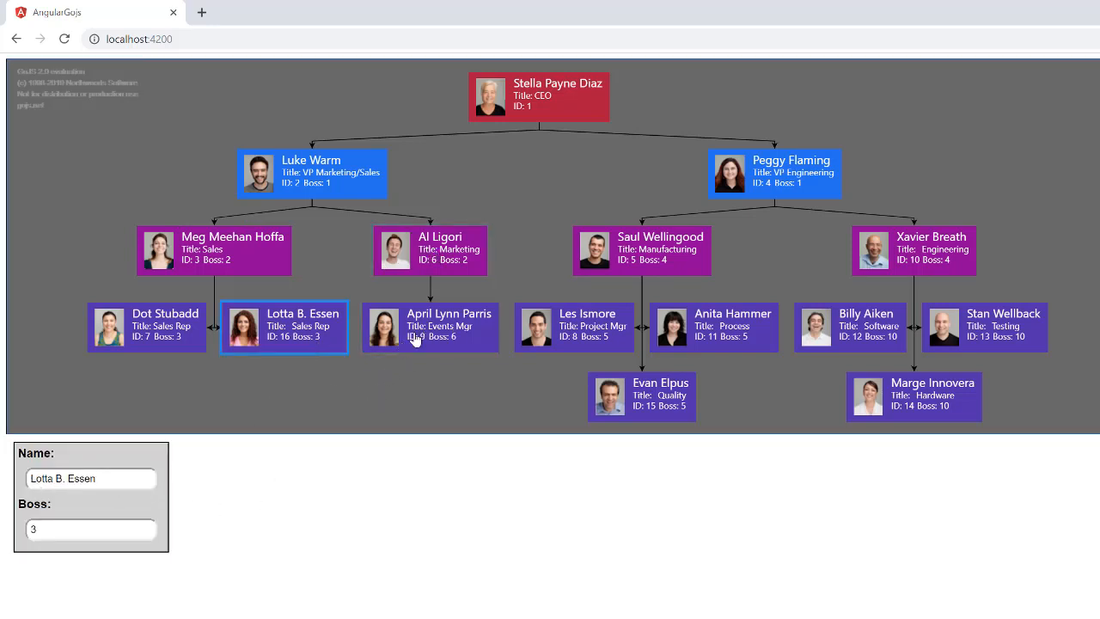
click(429, 327)
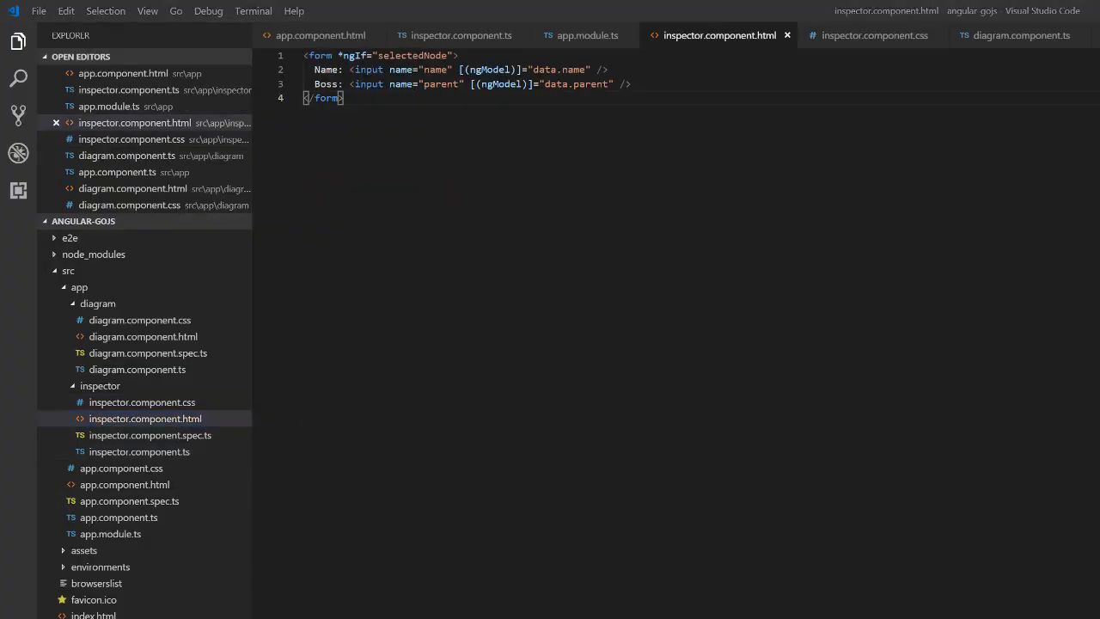
Add a Commit submit button and (ngSubmit)="onCommitForm()" to the inspector form
text(<button)
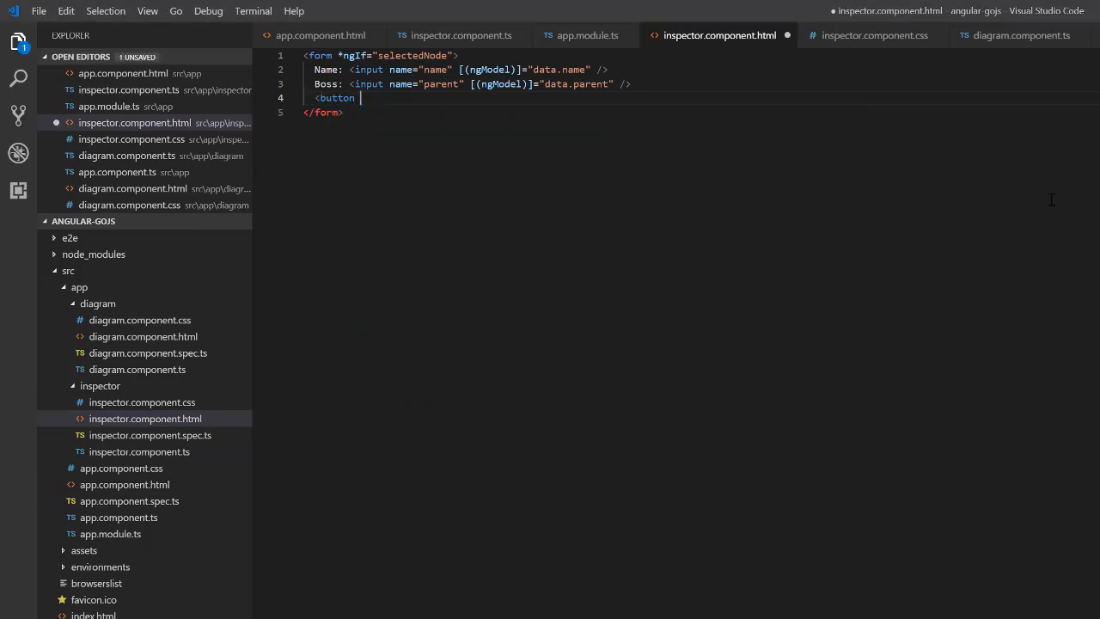
text(type="submit">Commit</button>)
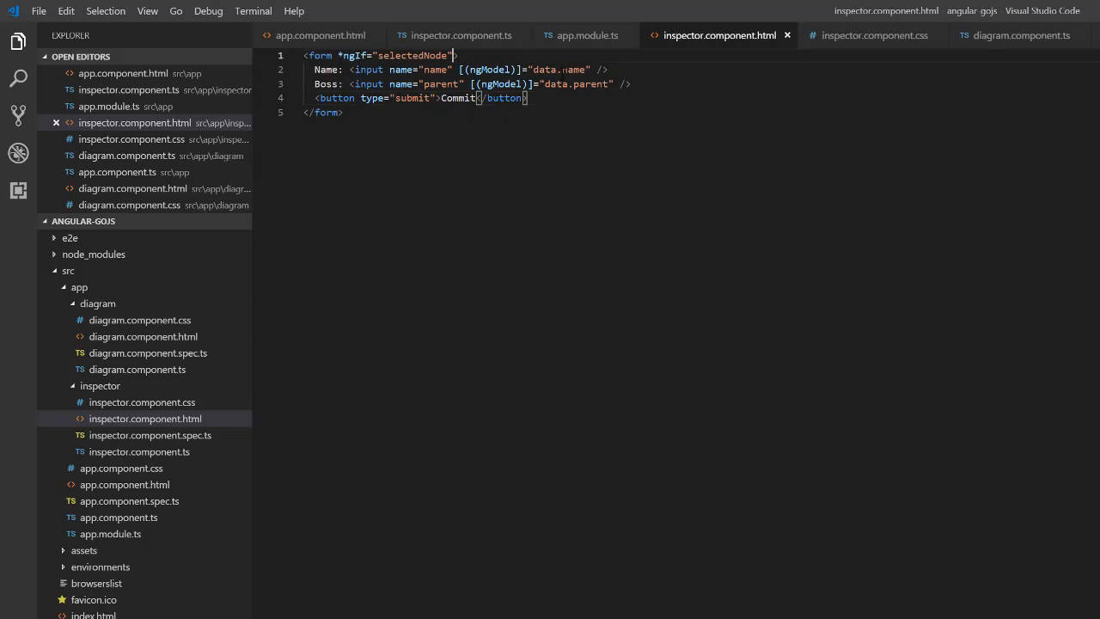
text((ngSubmit)
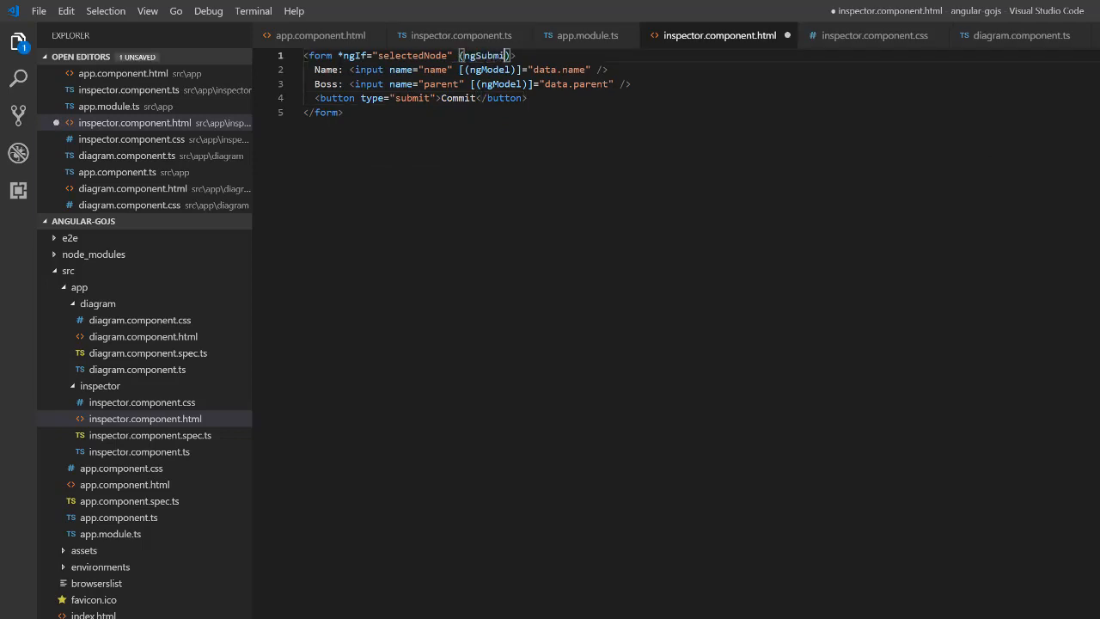
text(="onCommitForm()")
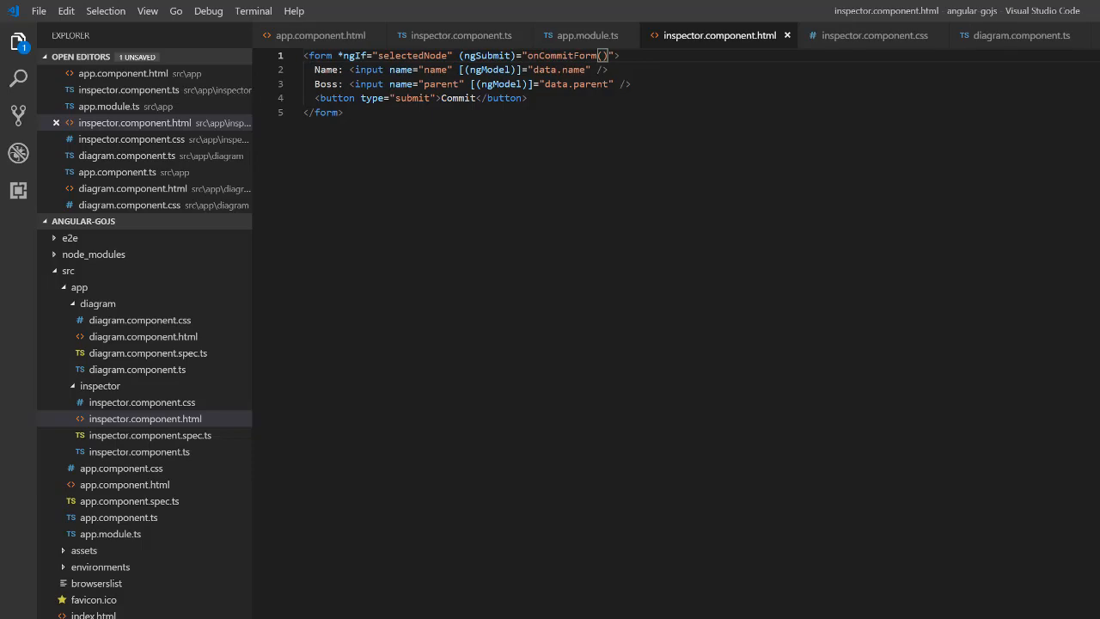
click(140, 178)
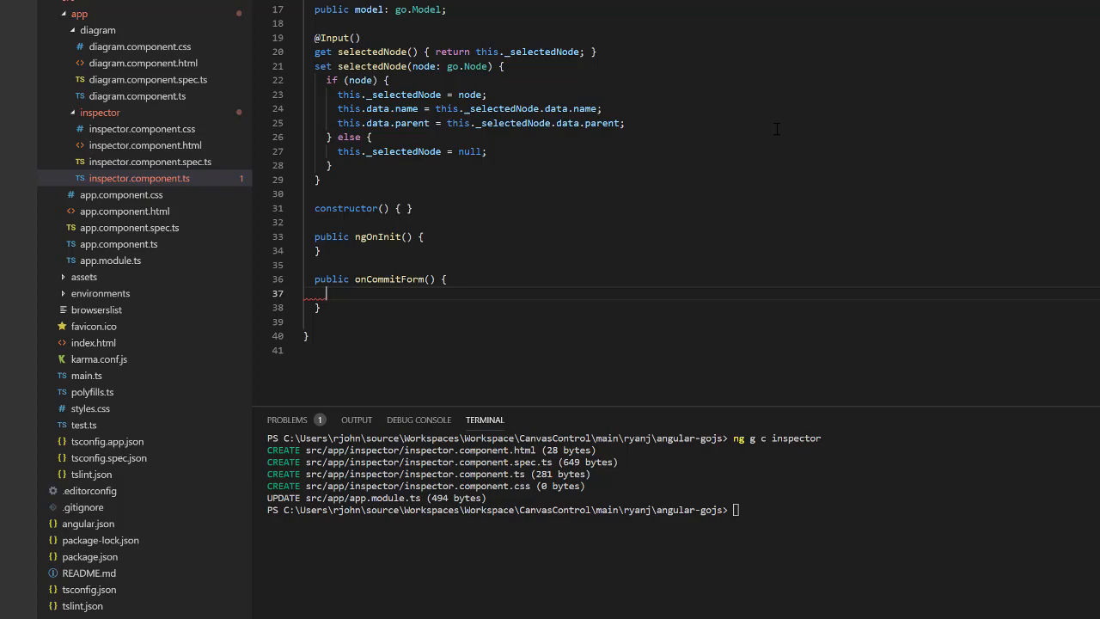
Begin onCommitForm with this.model.startTransaction() in inspector.component.ts
text(this.model.startTransaction();)
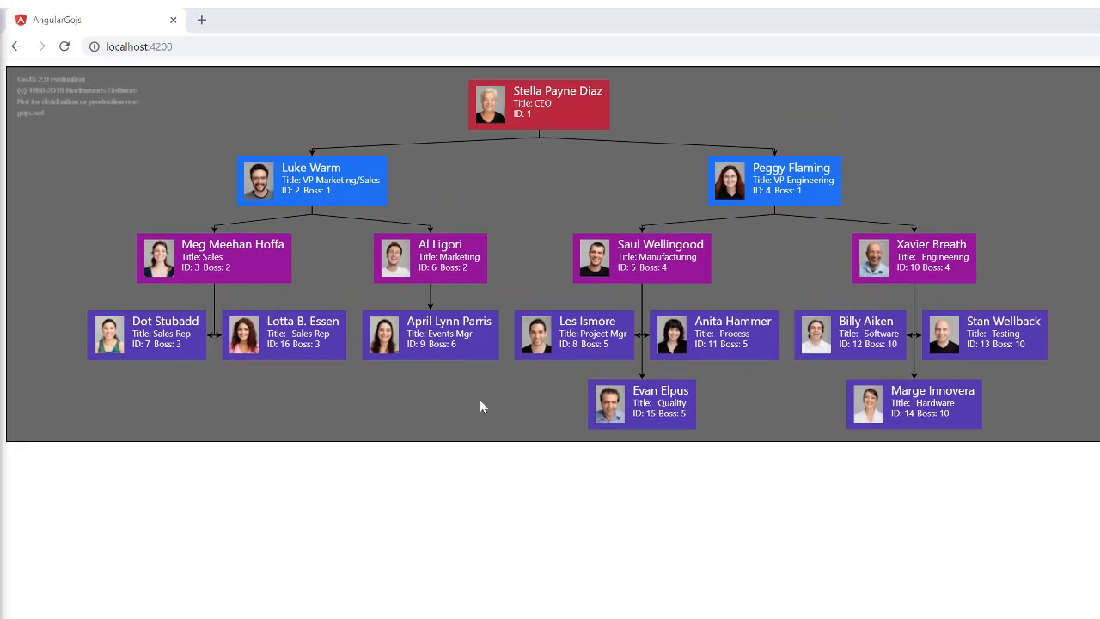
Rename Saul Wellingood to Saul WellingoodMAN and commit, then set Boss to 6 and commit
click(641, 258)
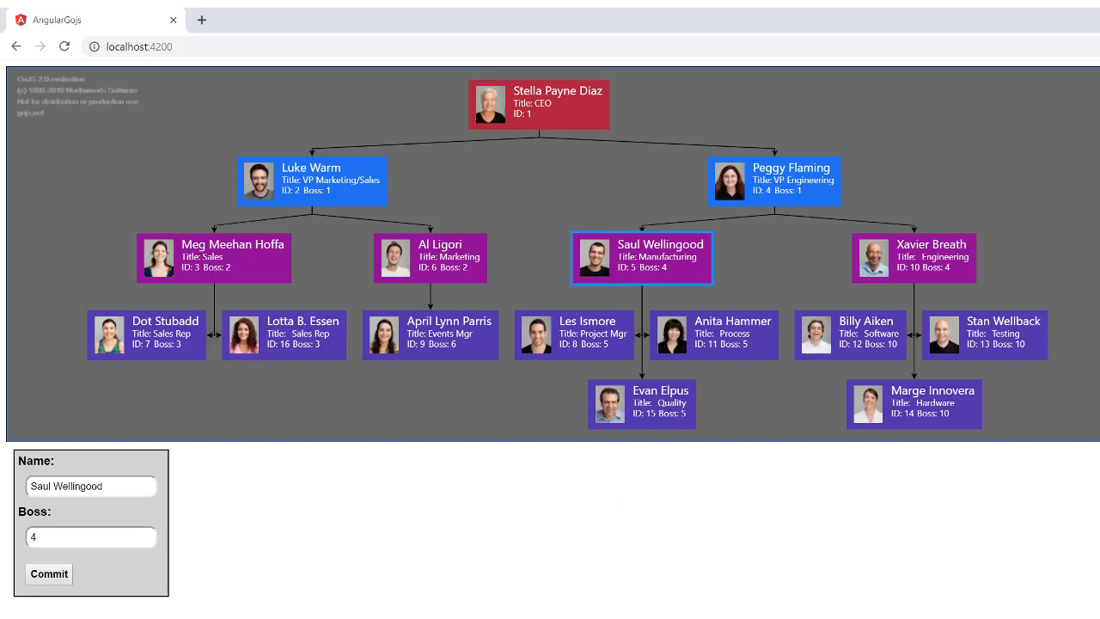
text(MAN)
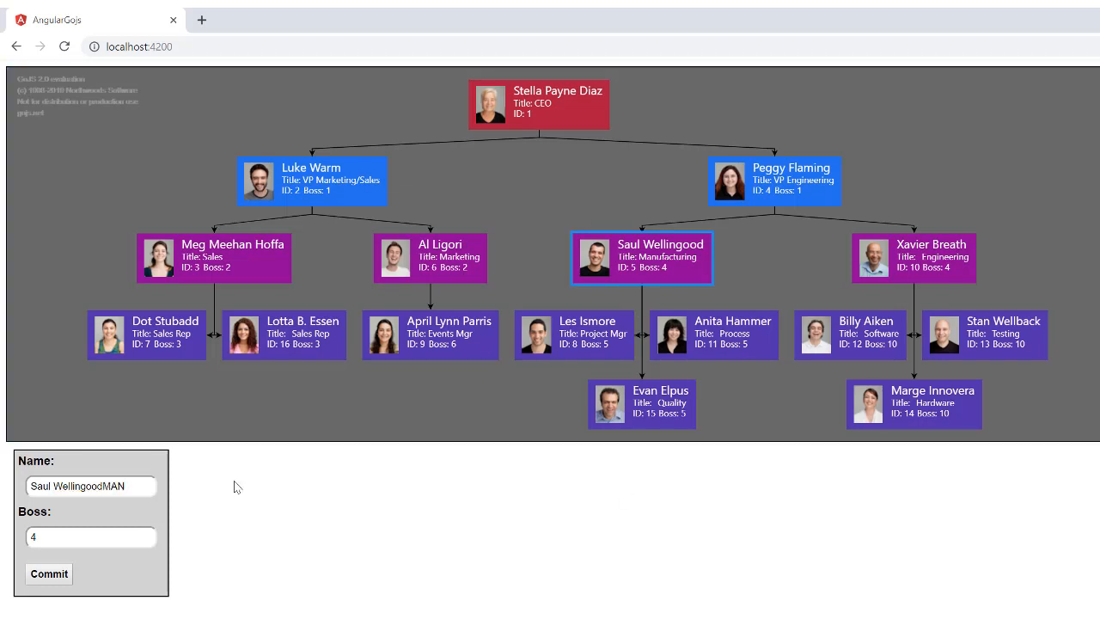
click(48, 573)
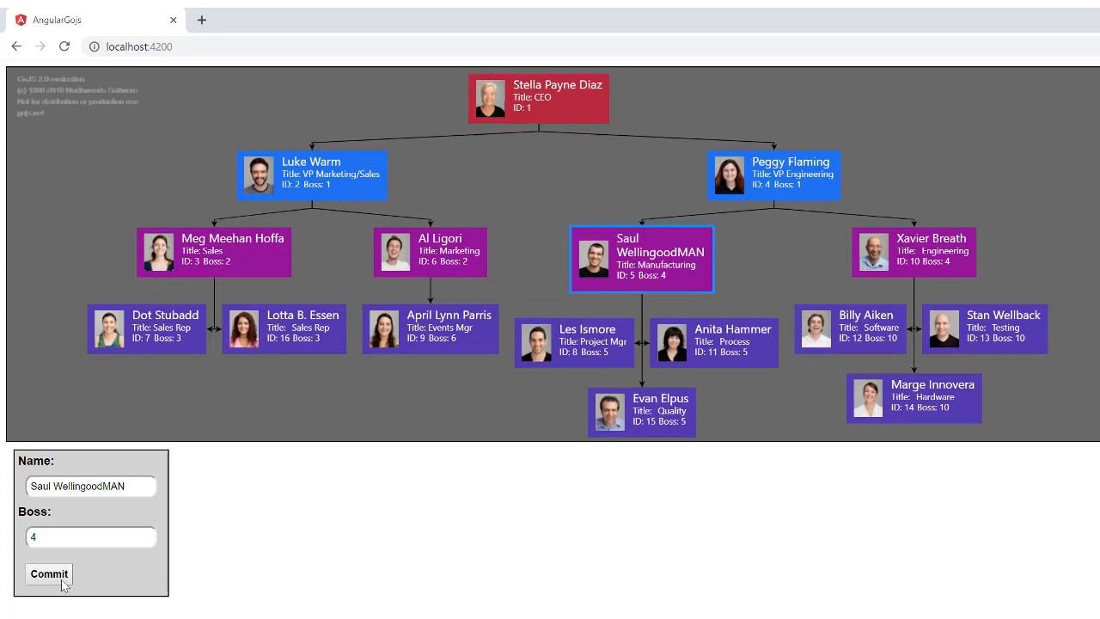
mouse_move(694, 273)
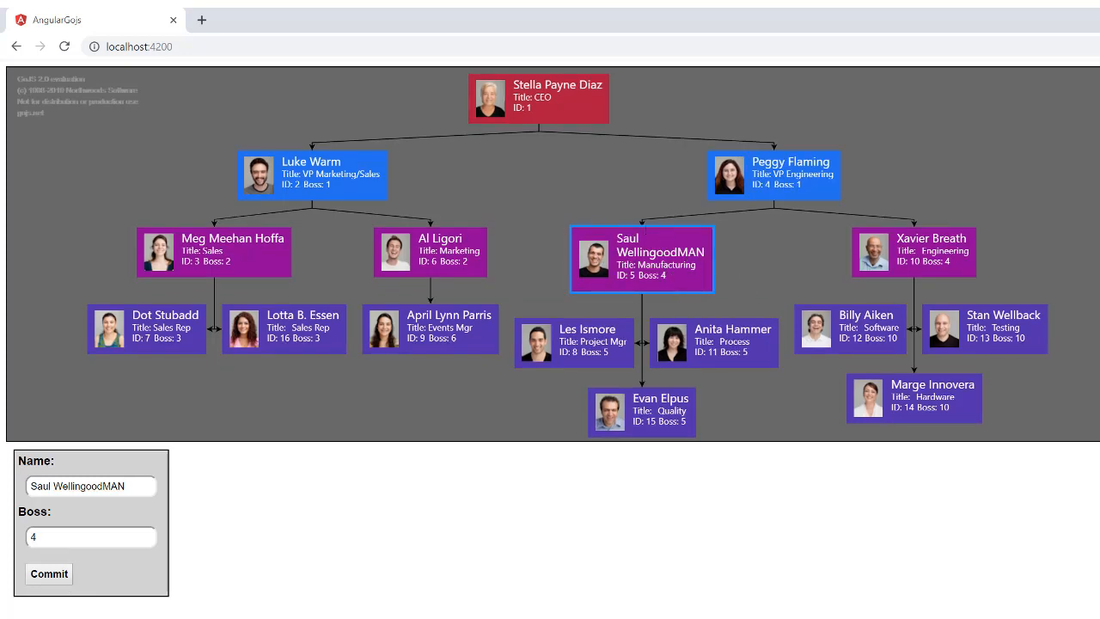
mouse_move(478, 478)
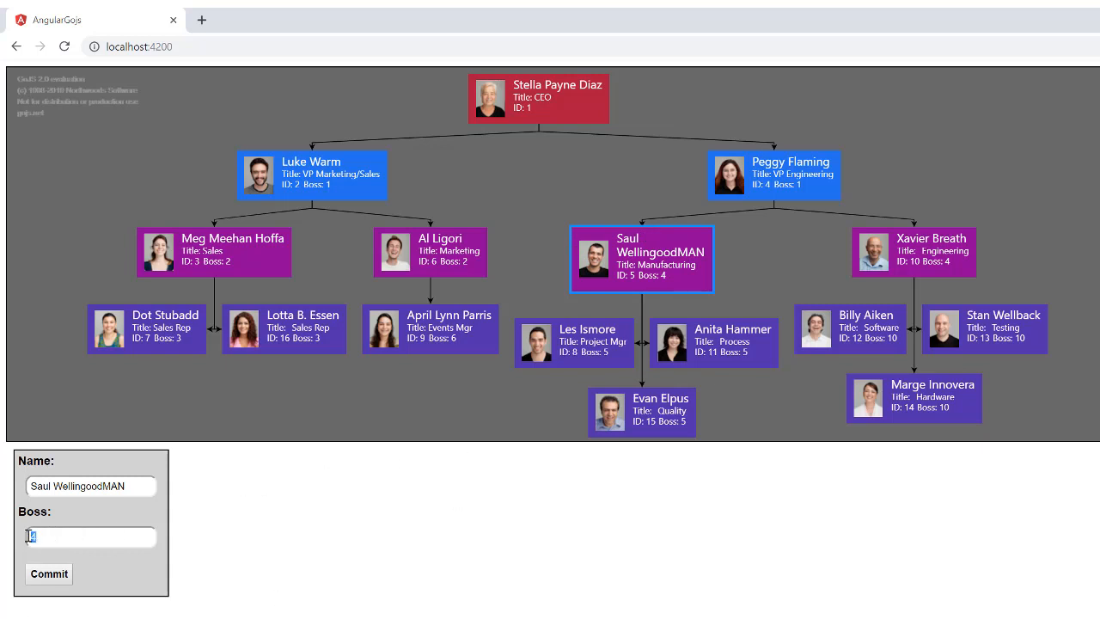
text(6)
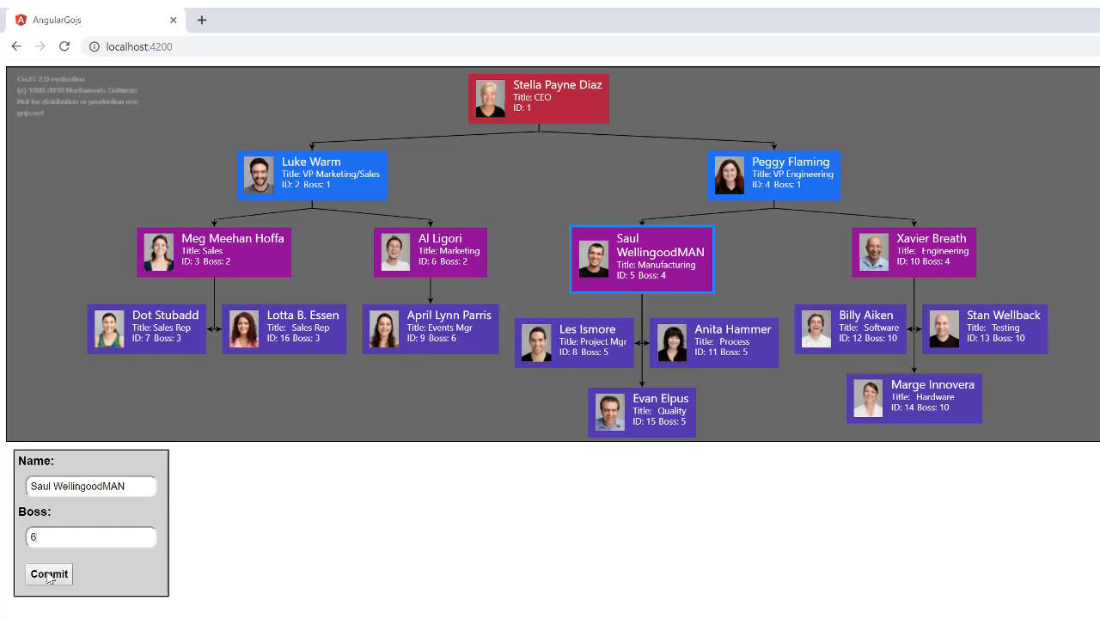
click(48, 573)
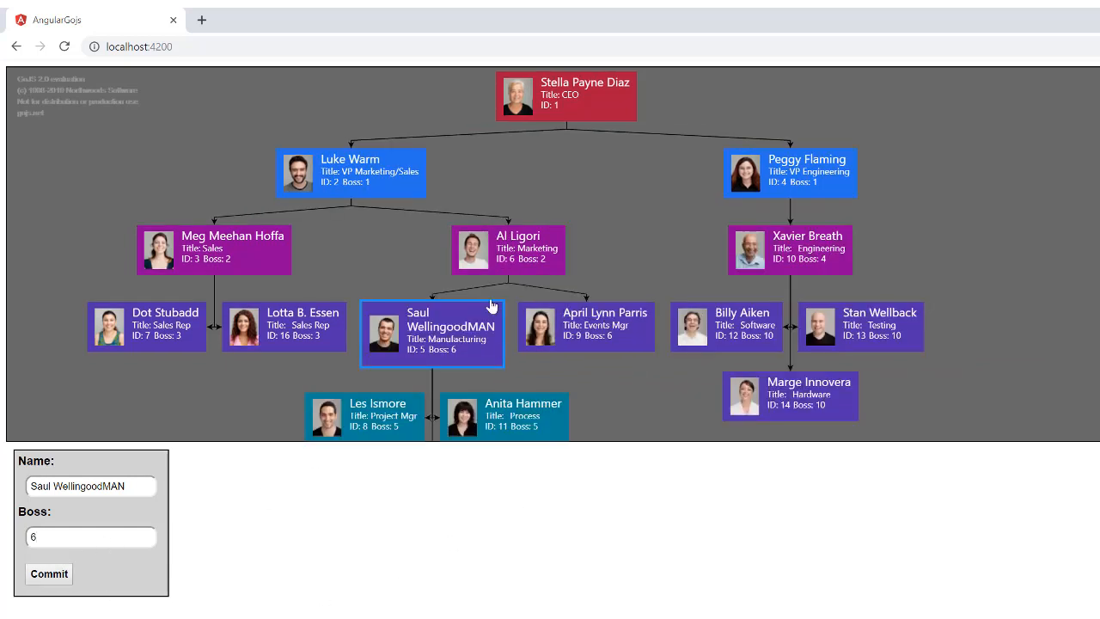
mouse_move(430, 329)
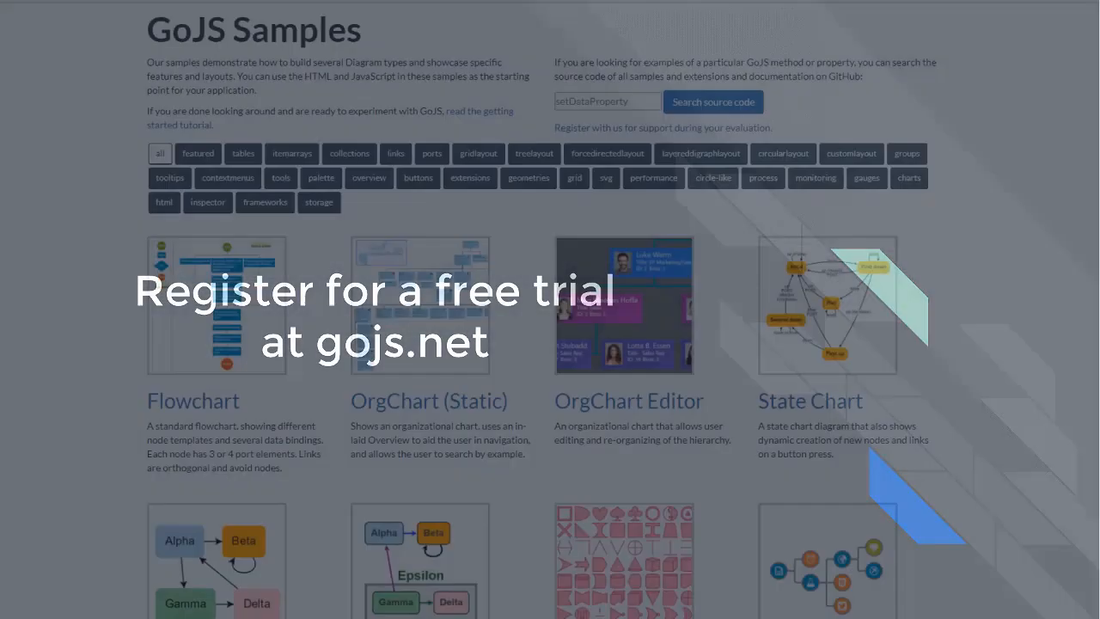
Scroll through the GoJS Introduction code examples defining a diagram model, node template and links
scroll(down, 3)
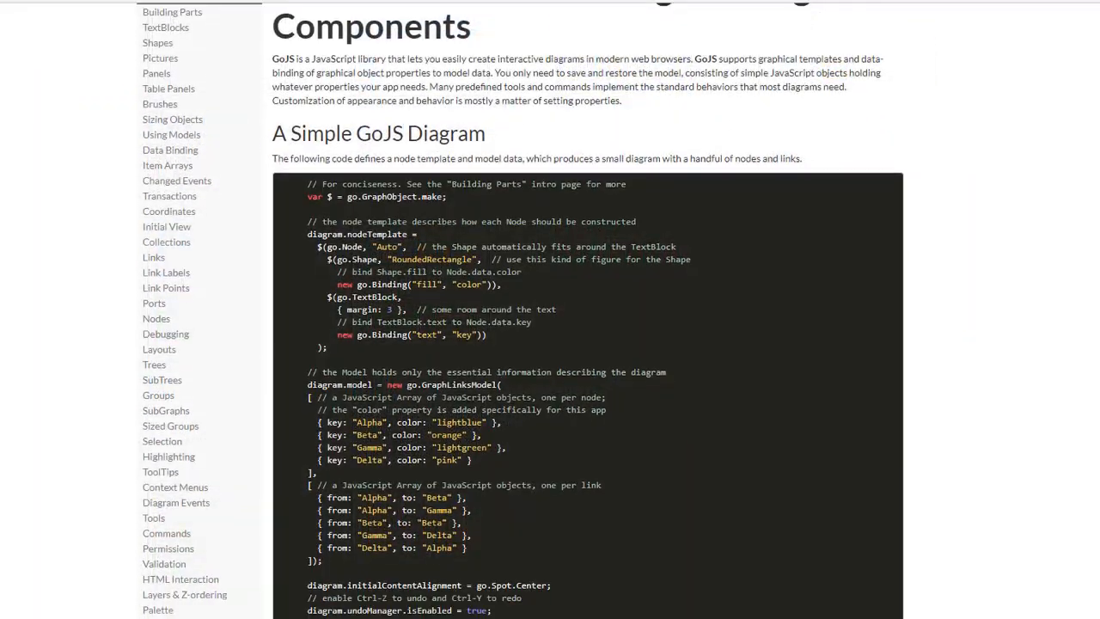
scroll(down, 3)
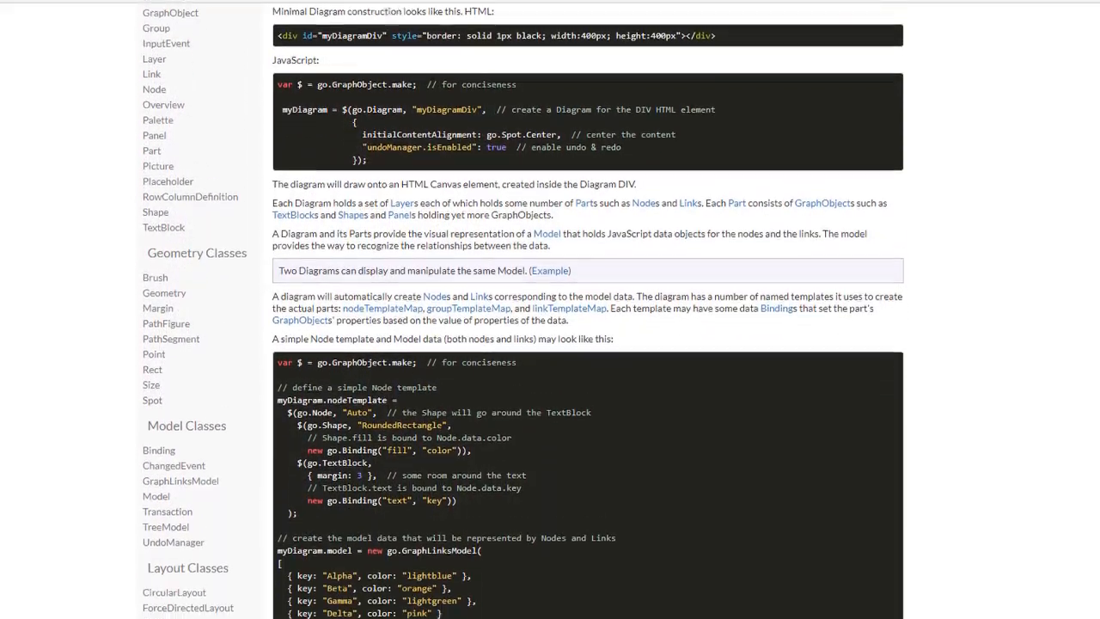